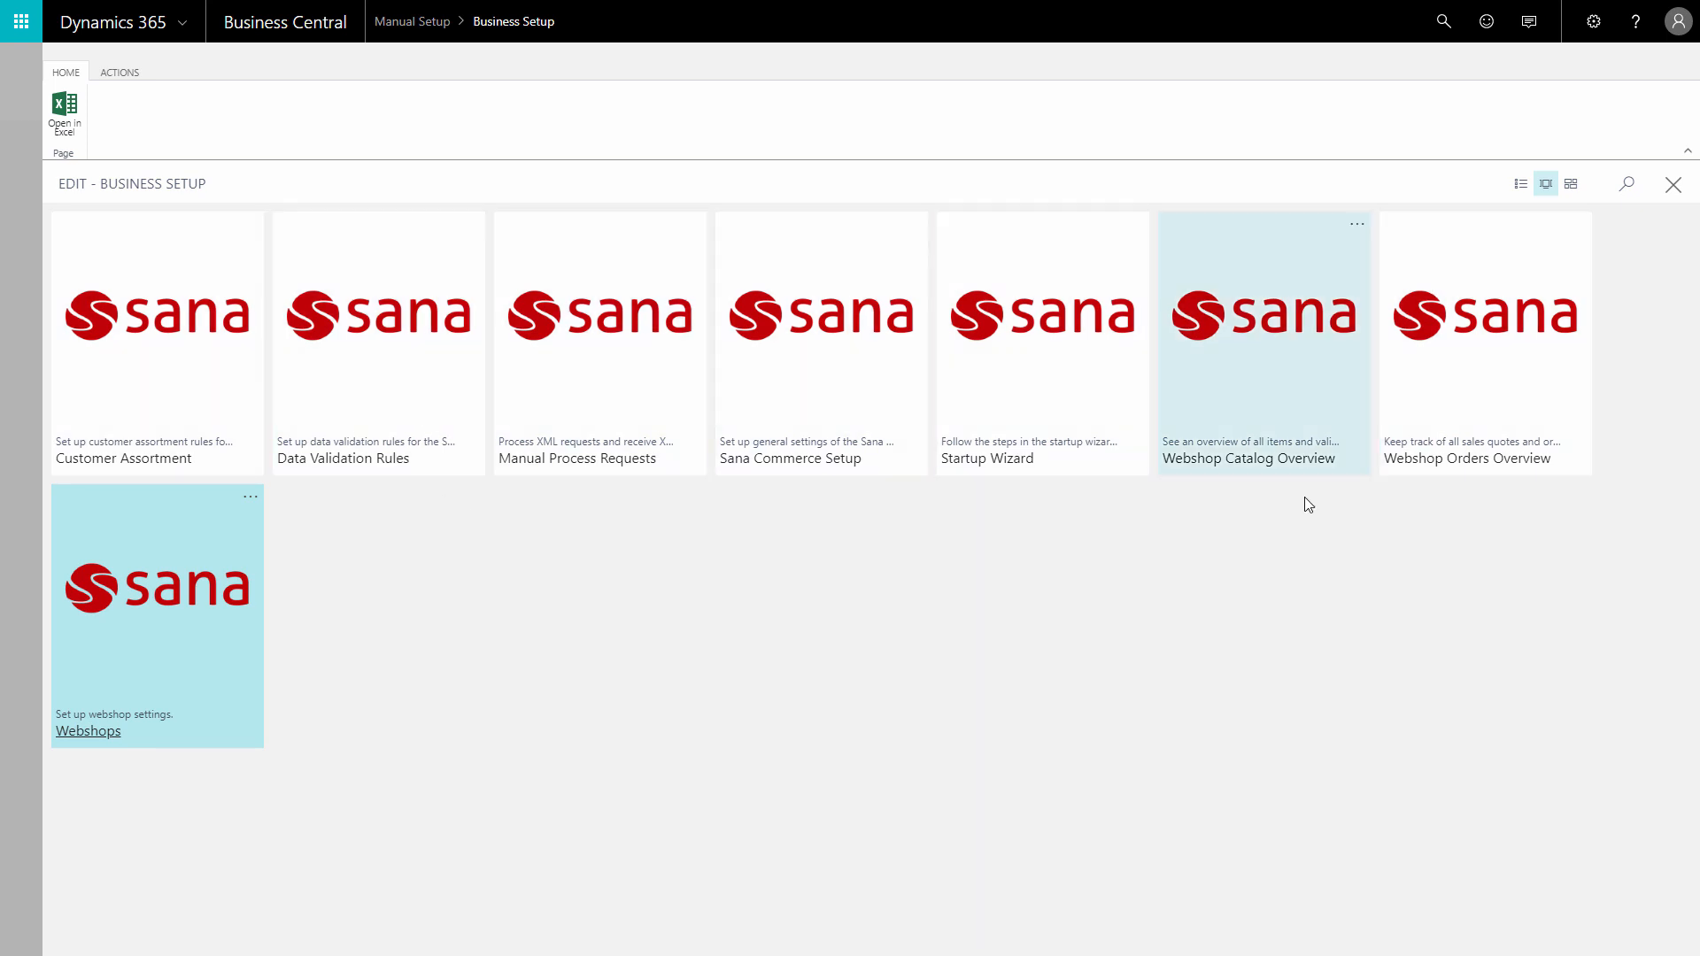
Open the MEXICO Swivel Chair, black (1968-S) item card from the Items list
click(1673, 184)
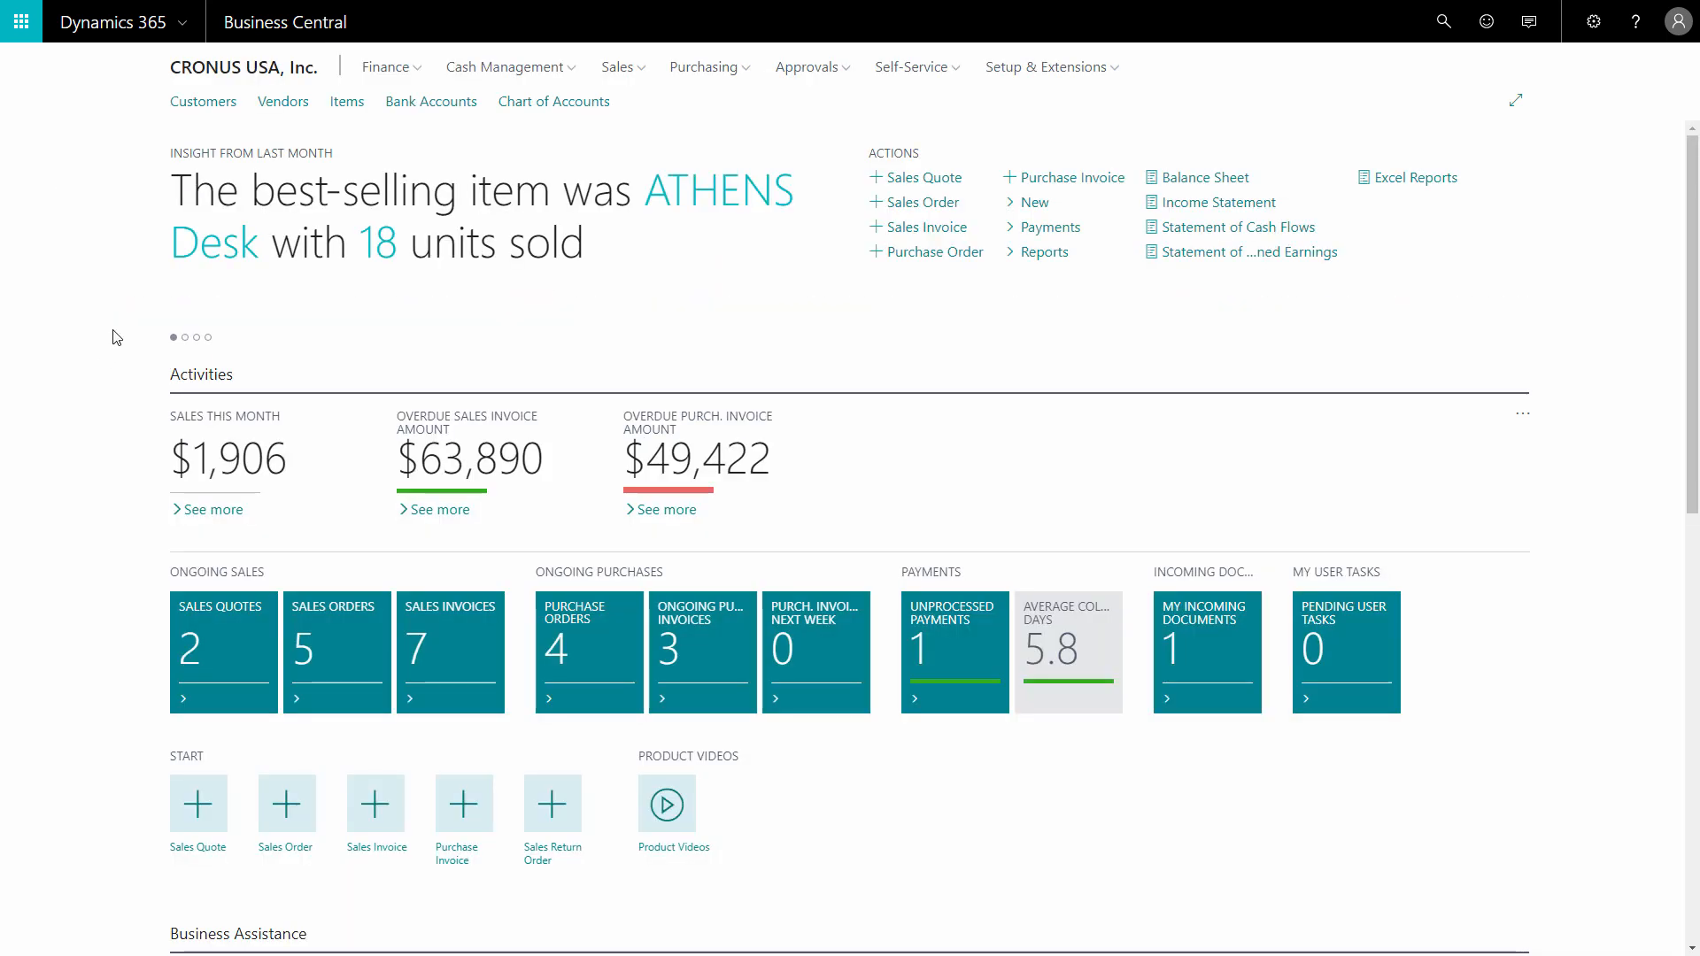
click(346, 101)
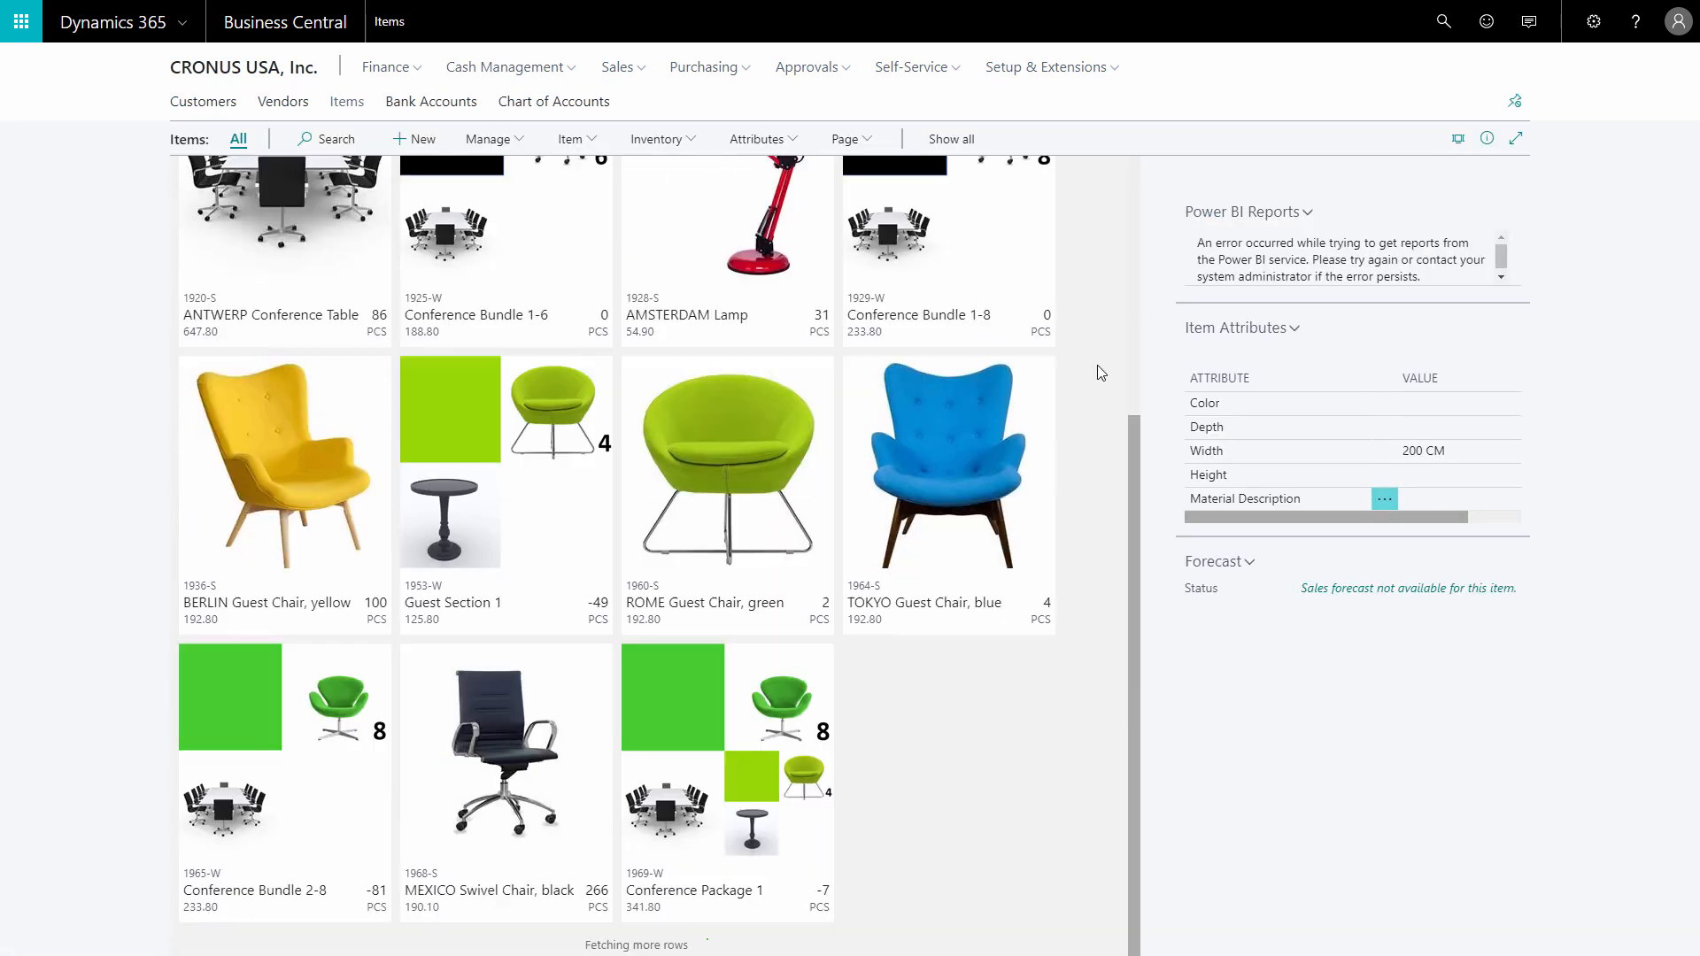
double_click(504, 761)
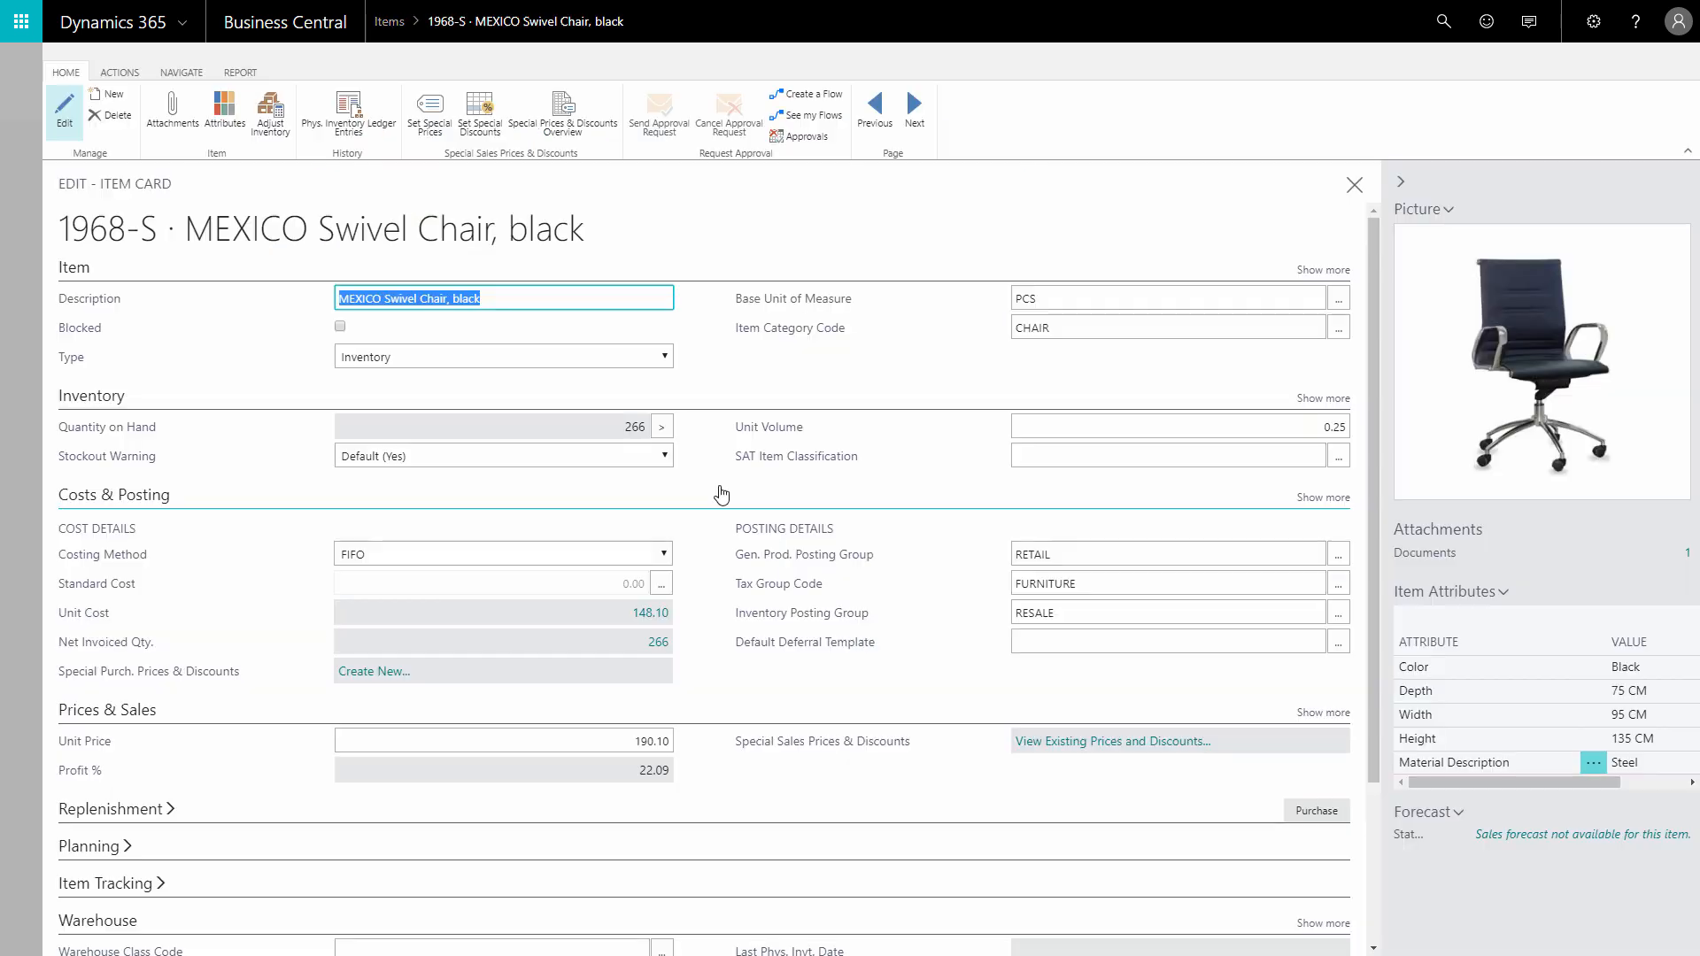
scroll(down, 3)
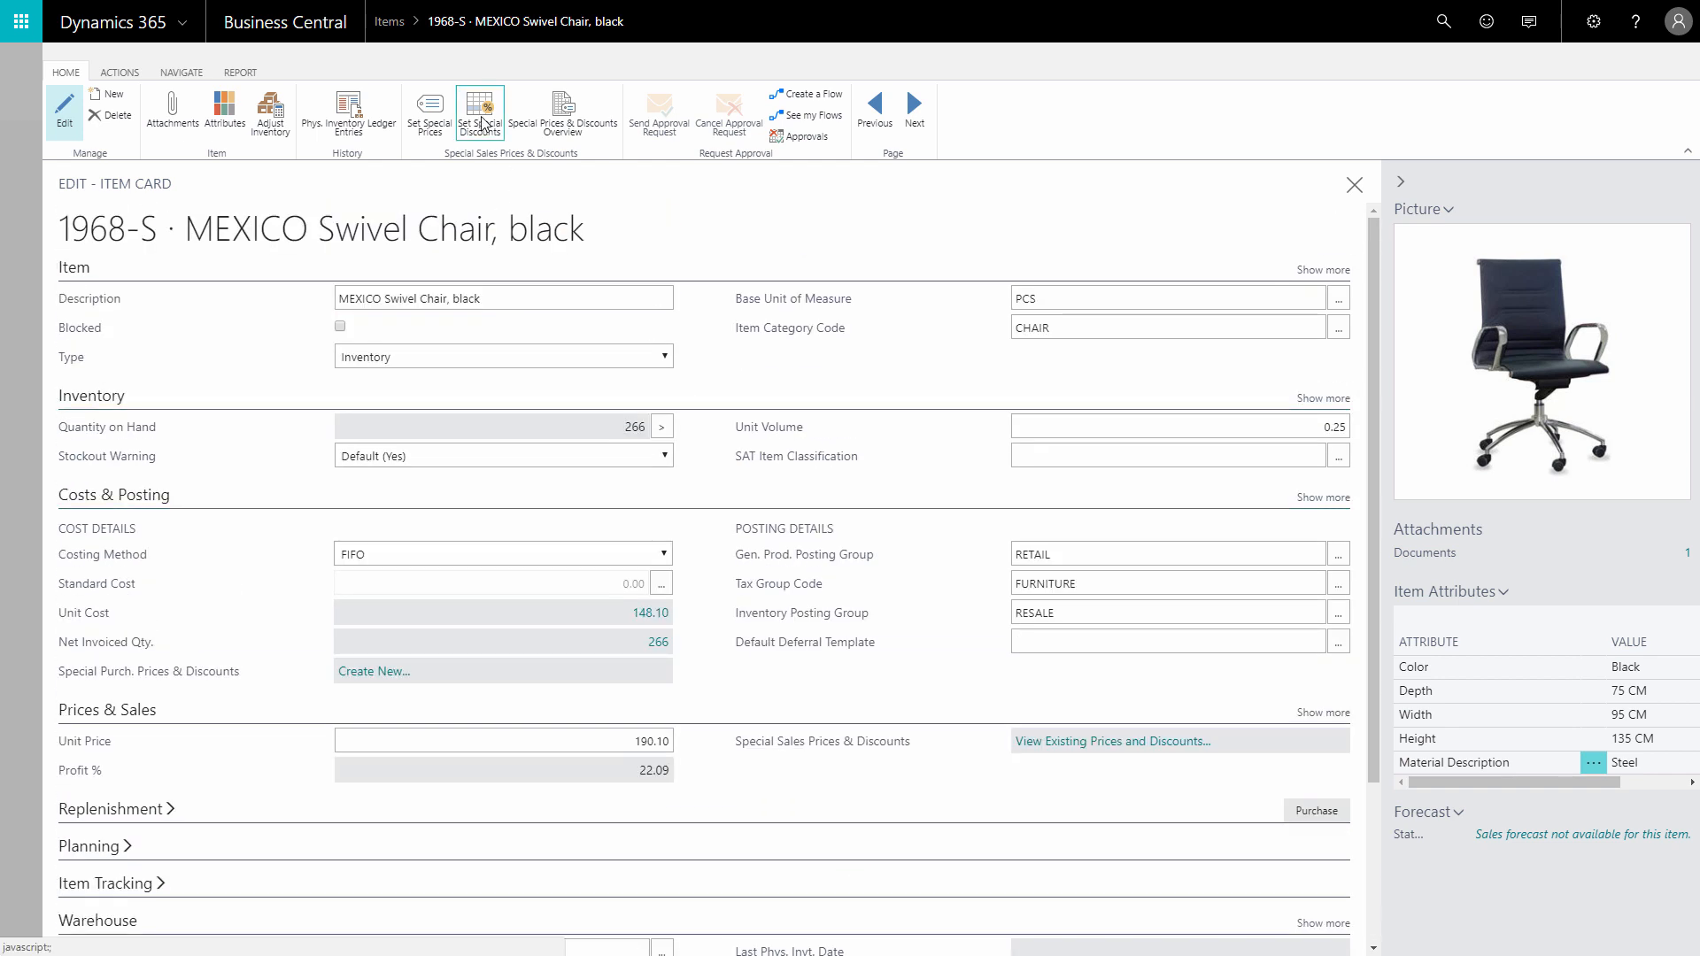
Review the chair's sales line discounts and units of measure, then return to the card
click(481, 109)
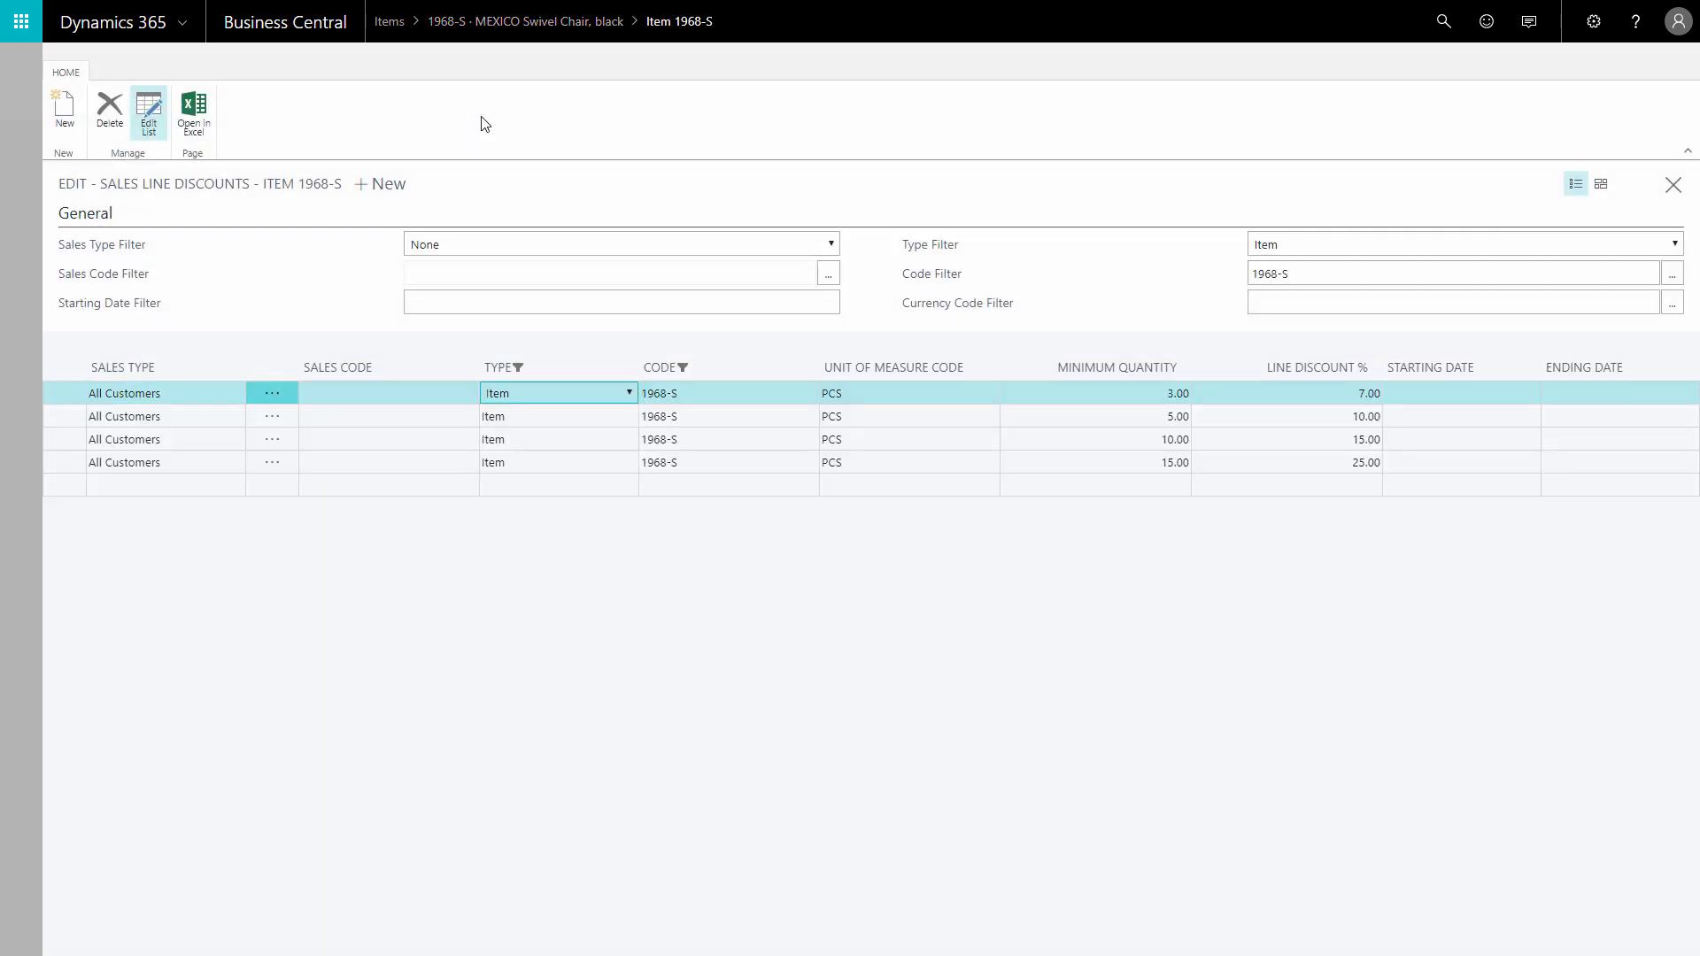
click(1673, 185)
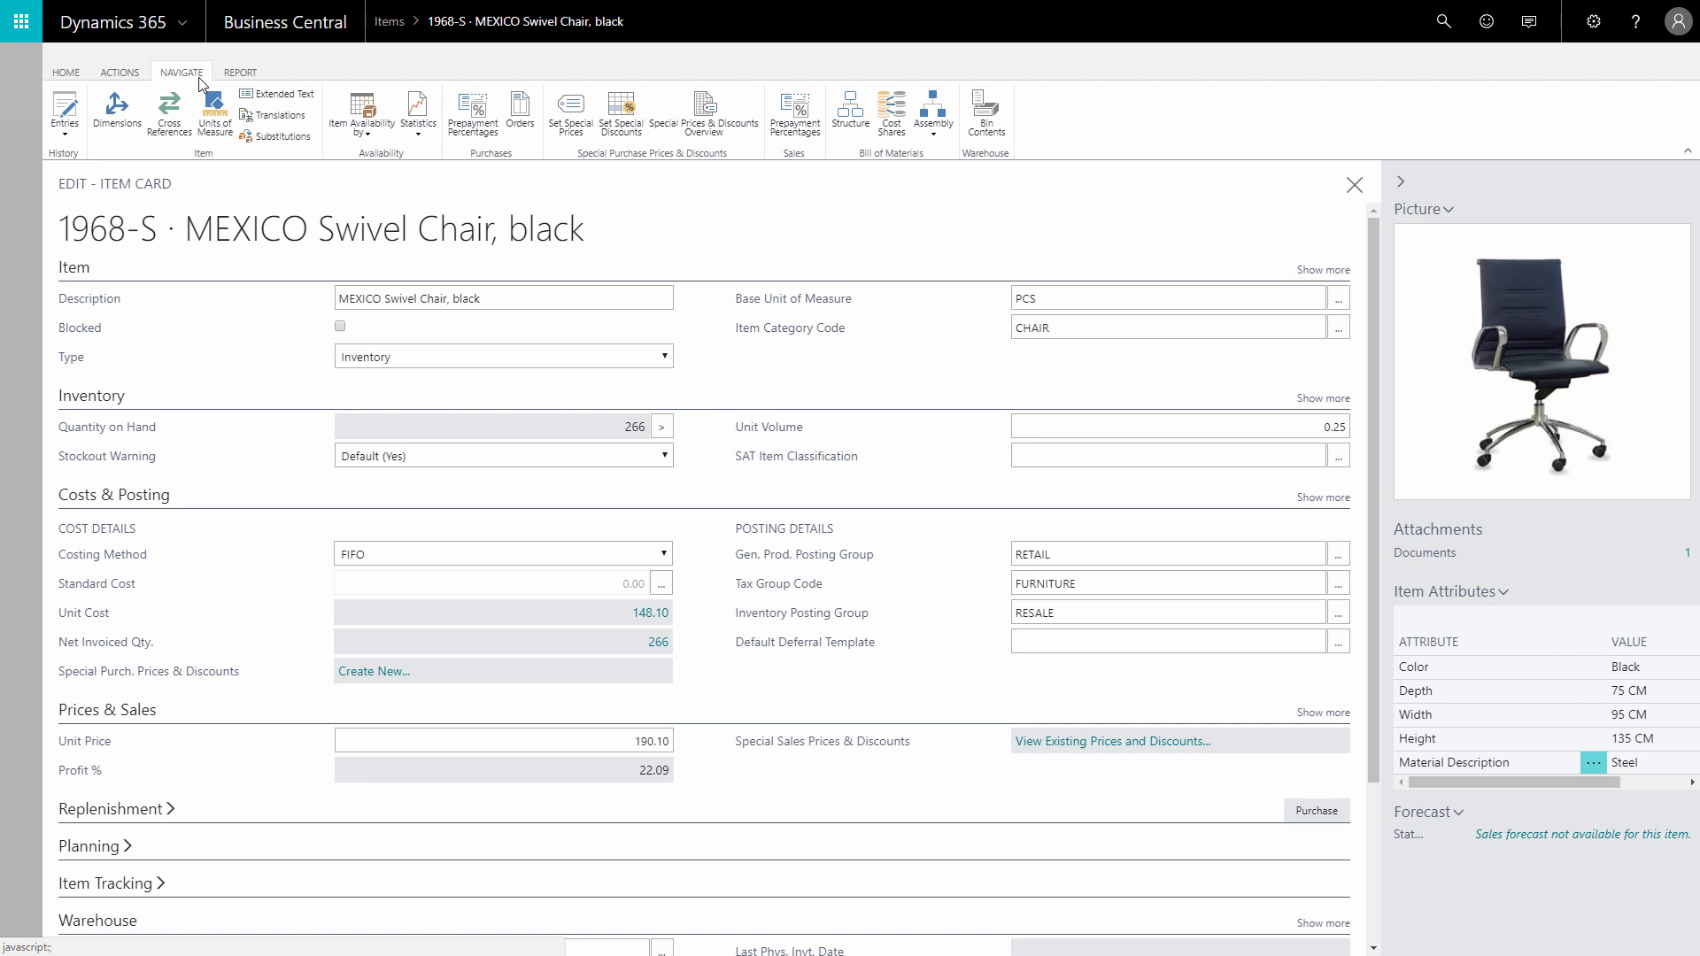
click(215, 110)
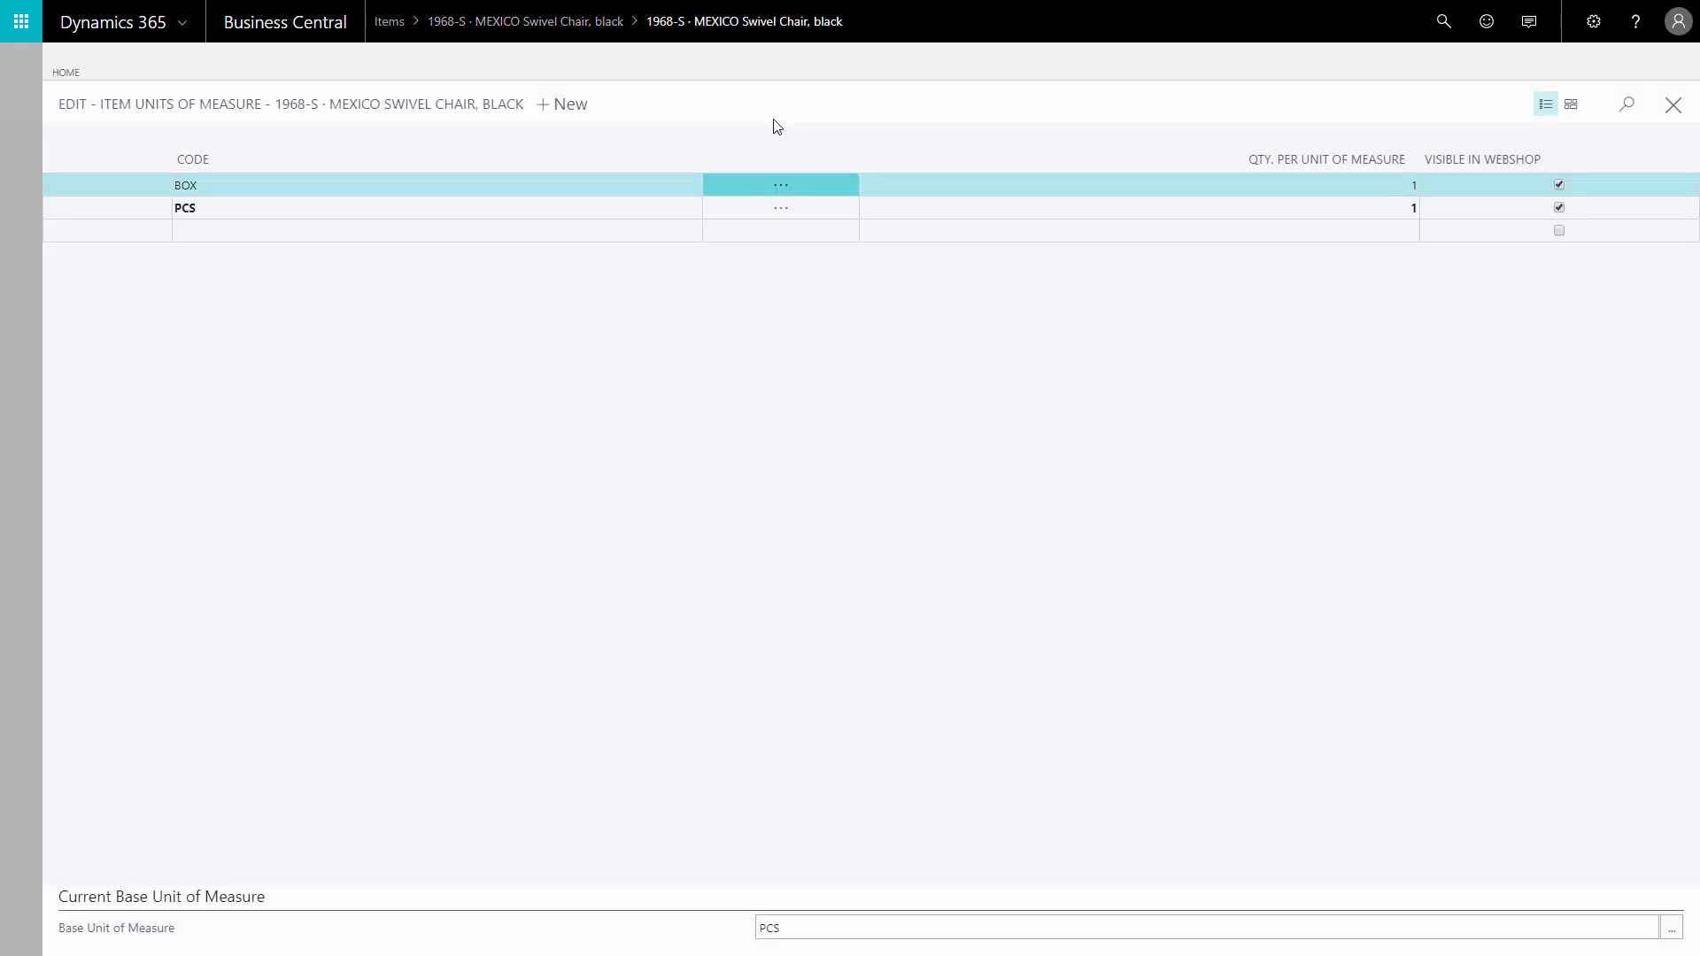
click(1673, 104)
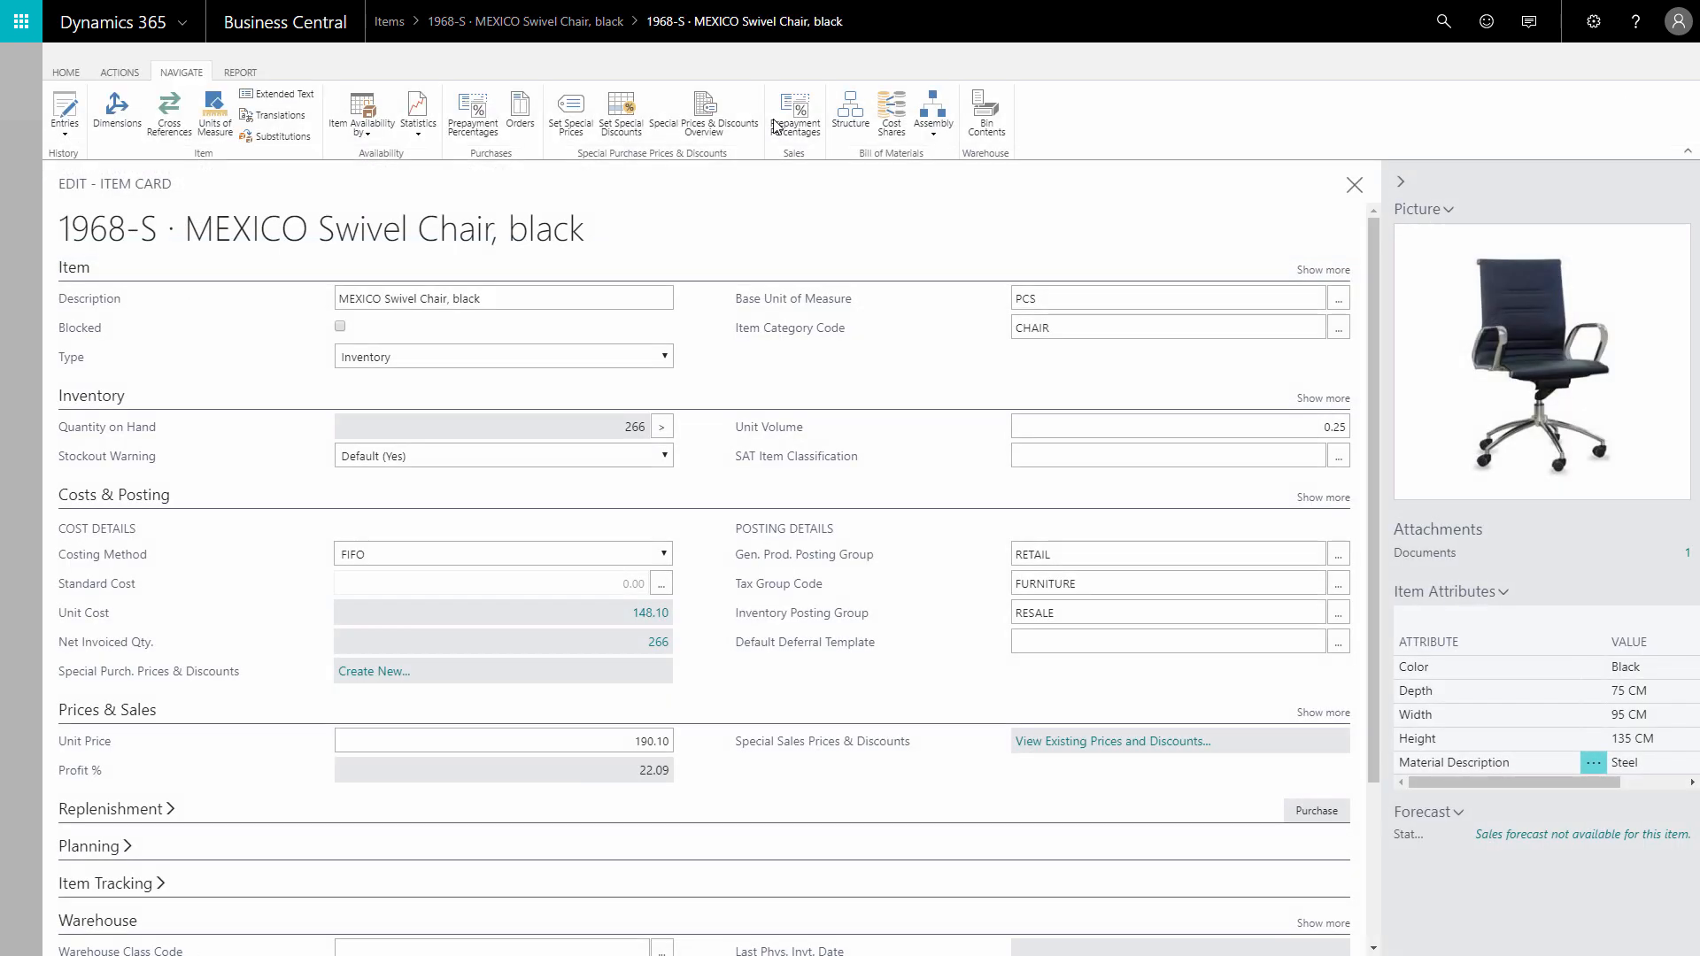
click(1353, 184)
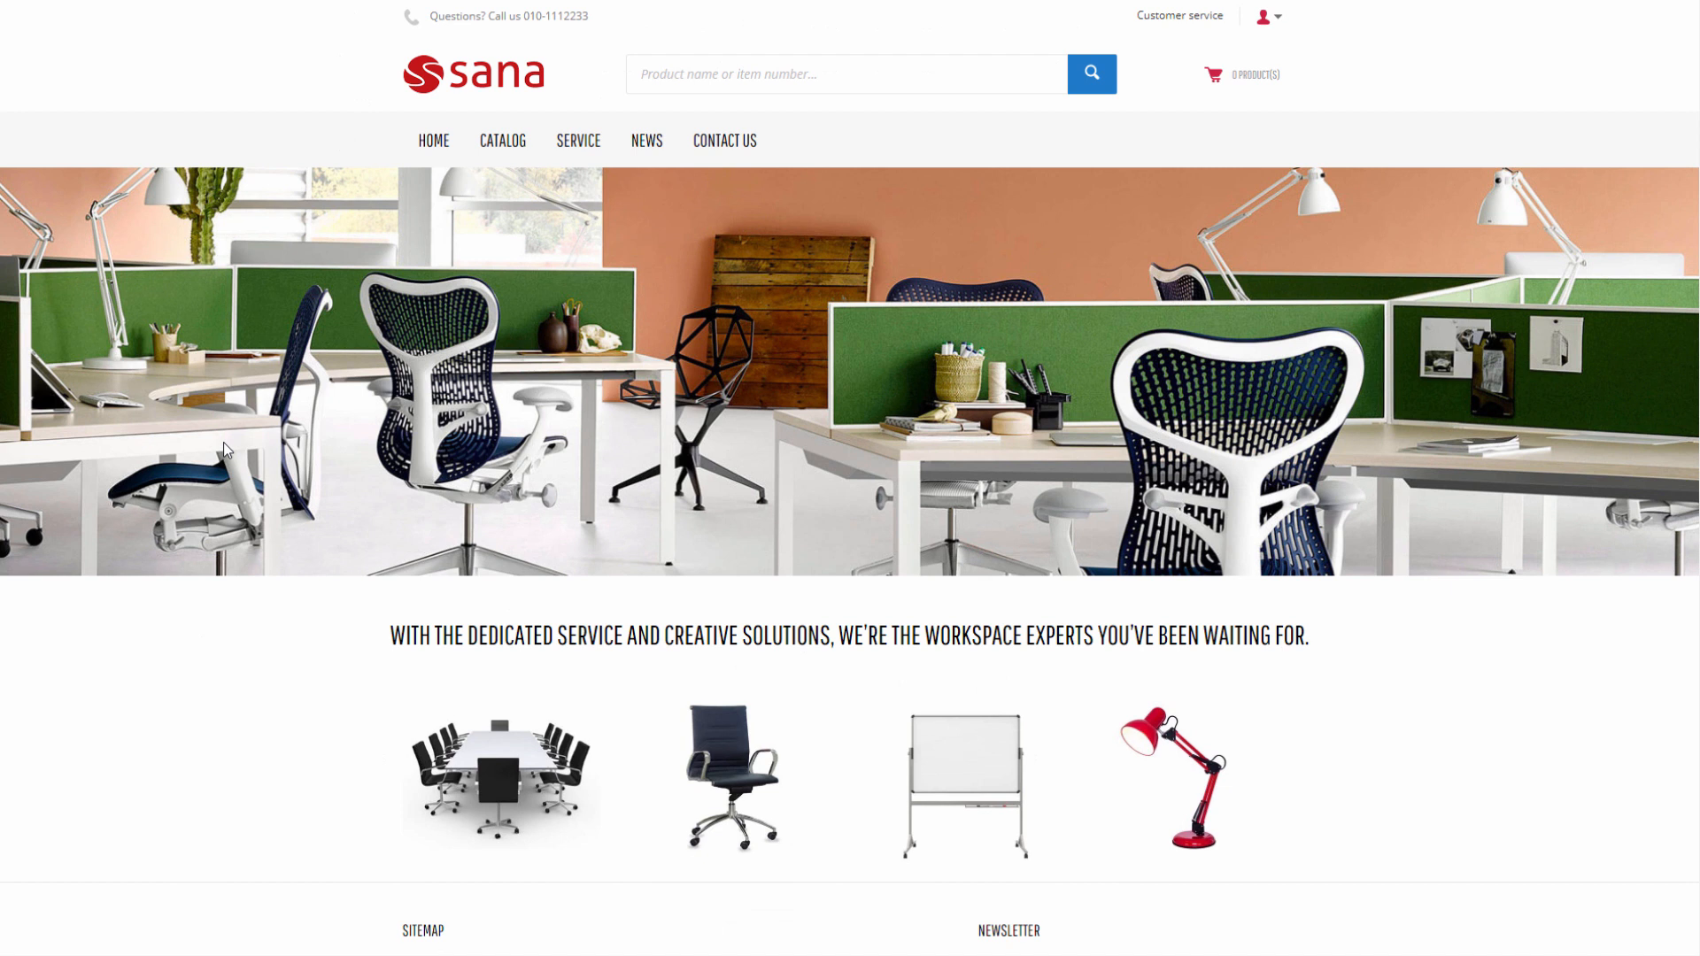
Open the webshop CATALOG and scroll to the MEXICO Swivel Chair, black at $190.10
scroll(down, 3)
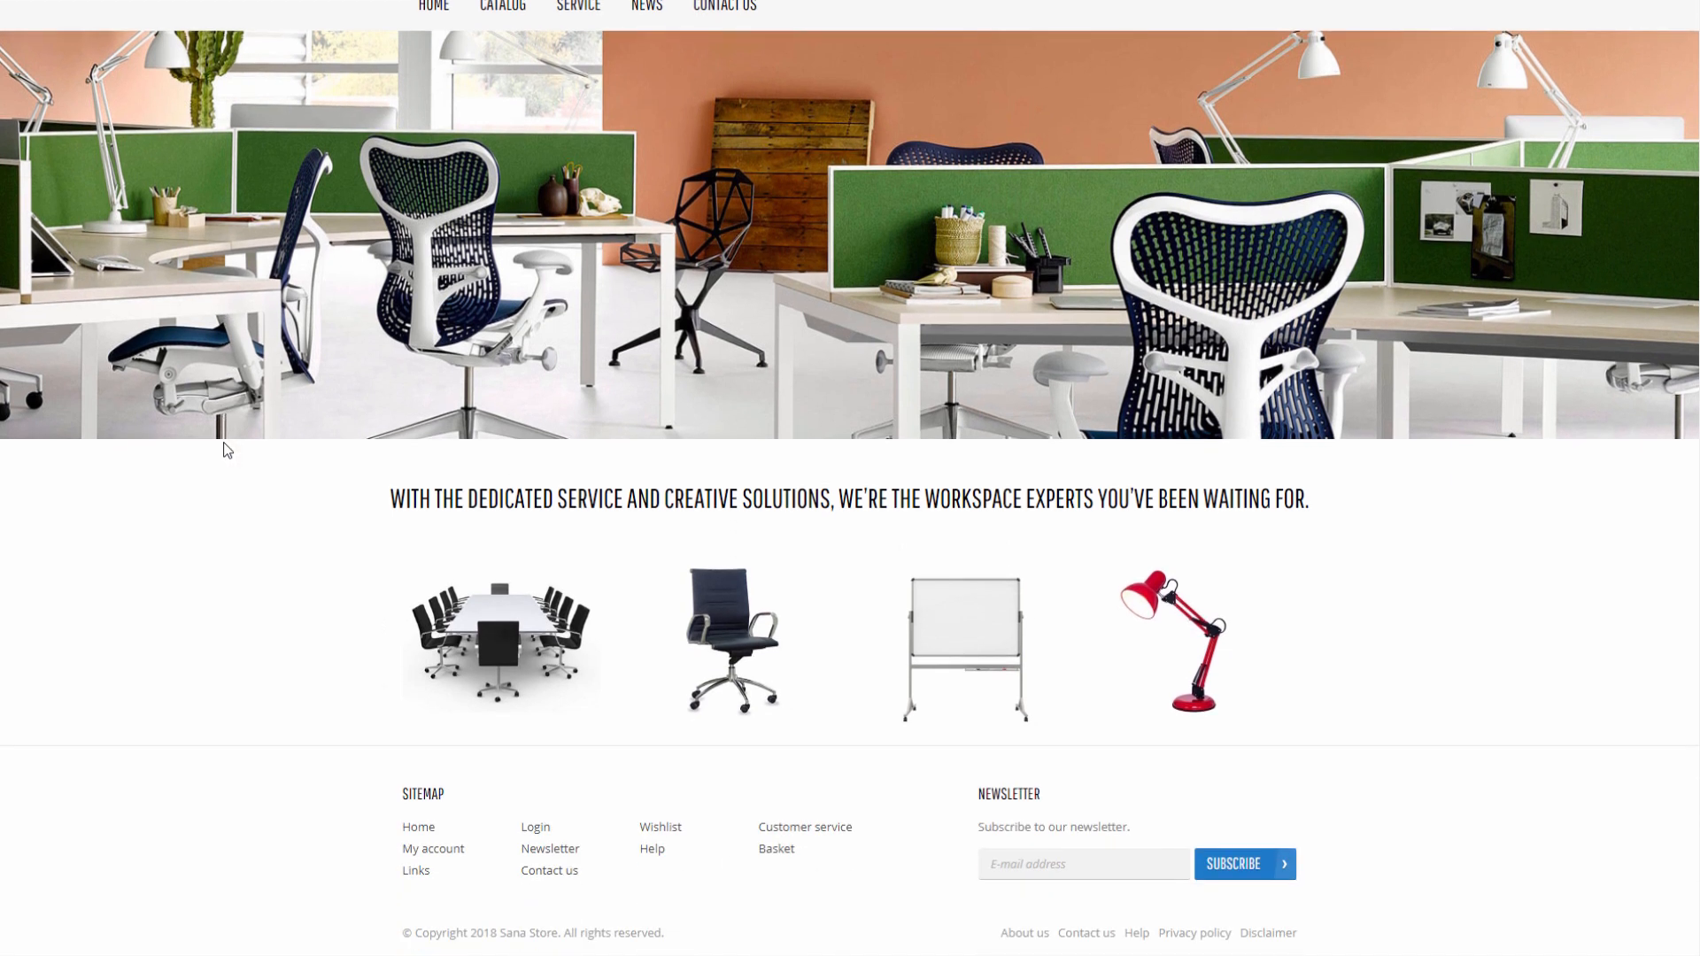
click(502, 140)
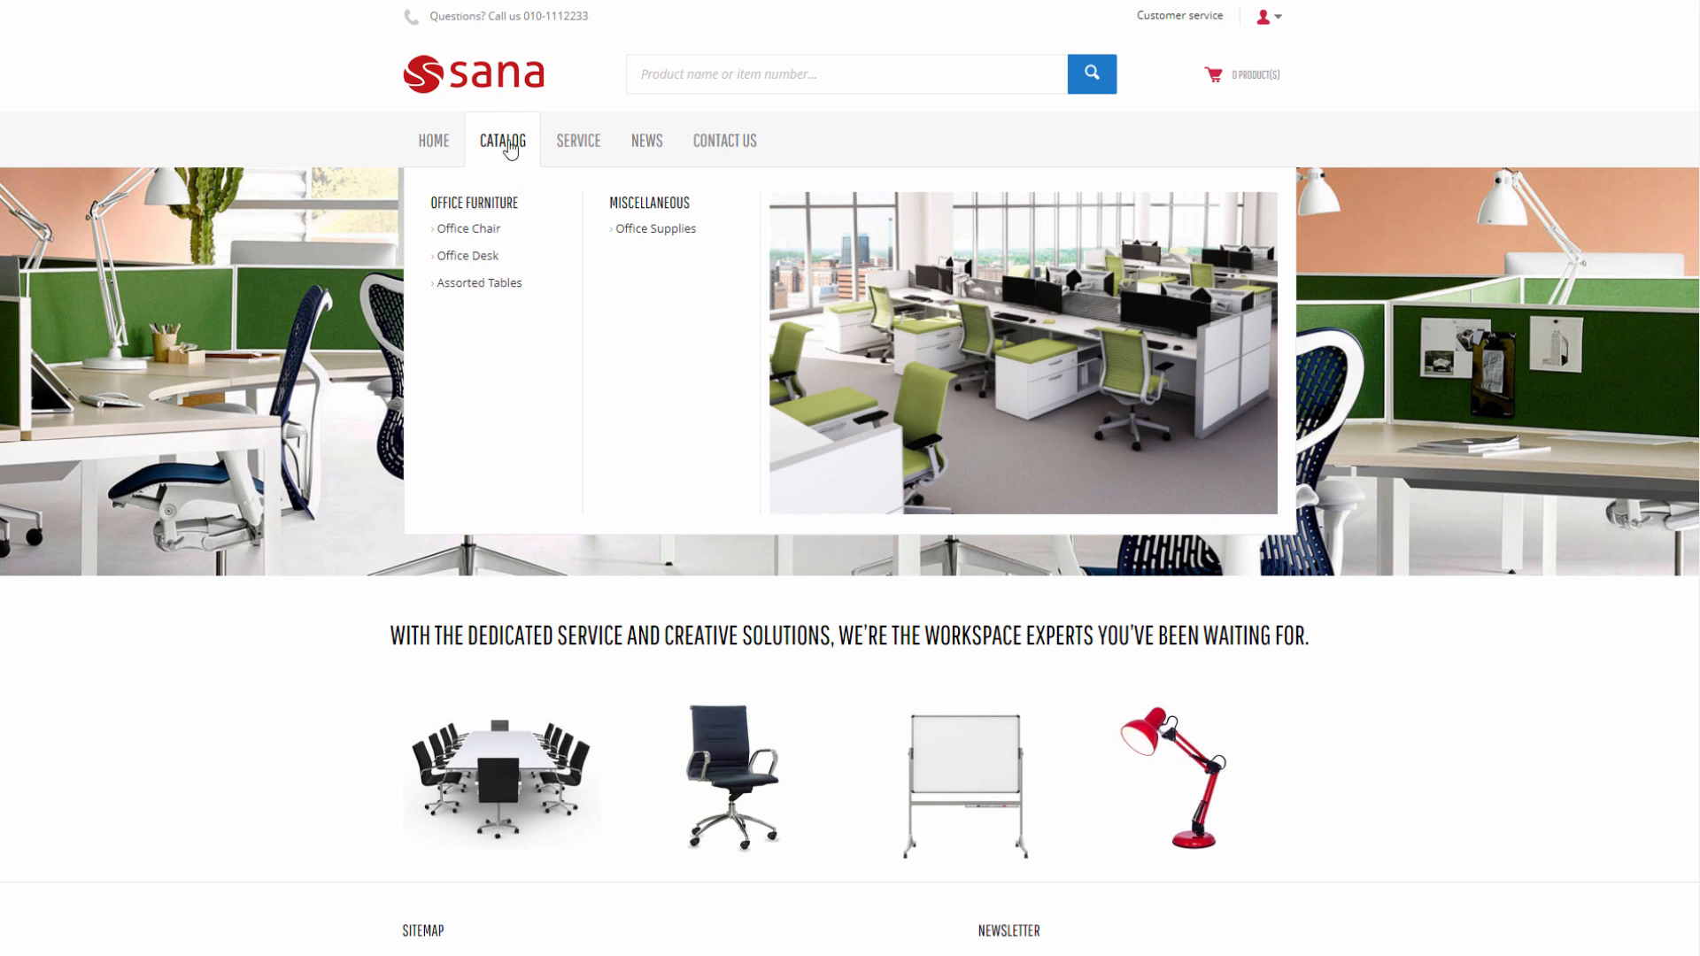
click(501, 140)
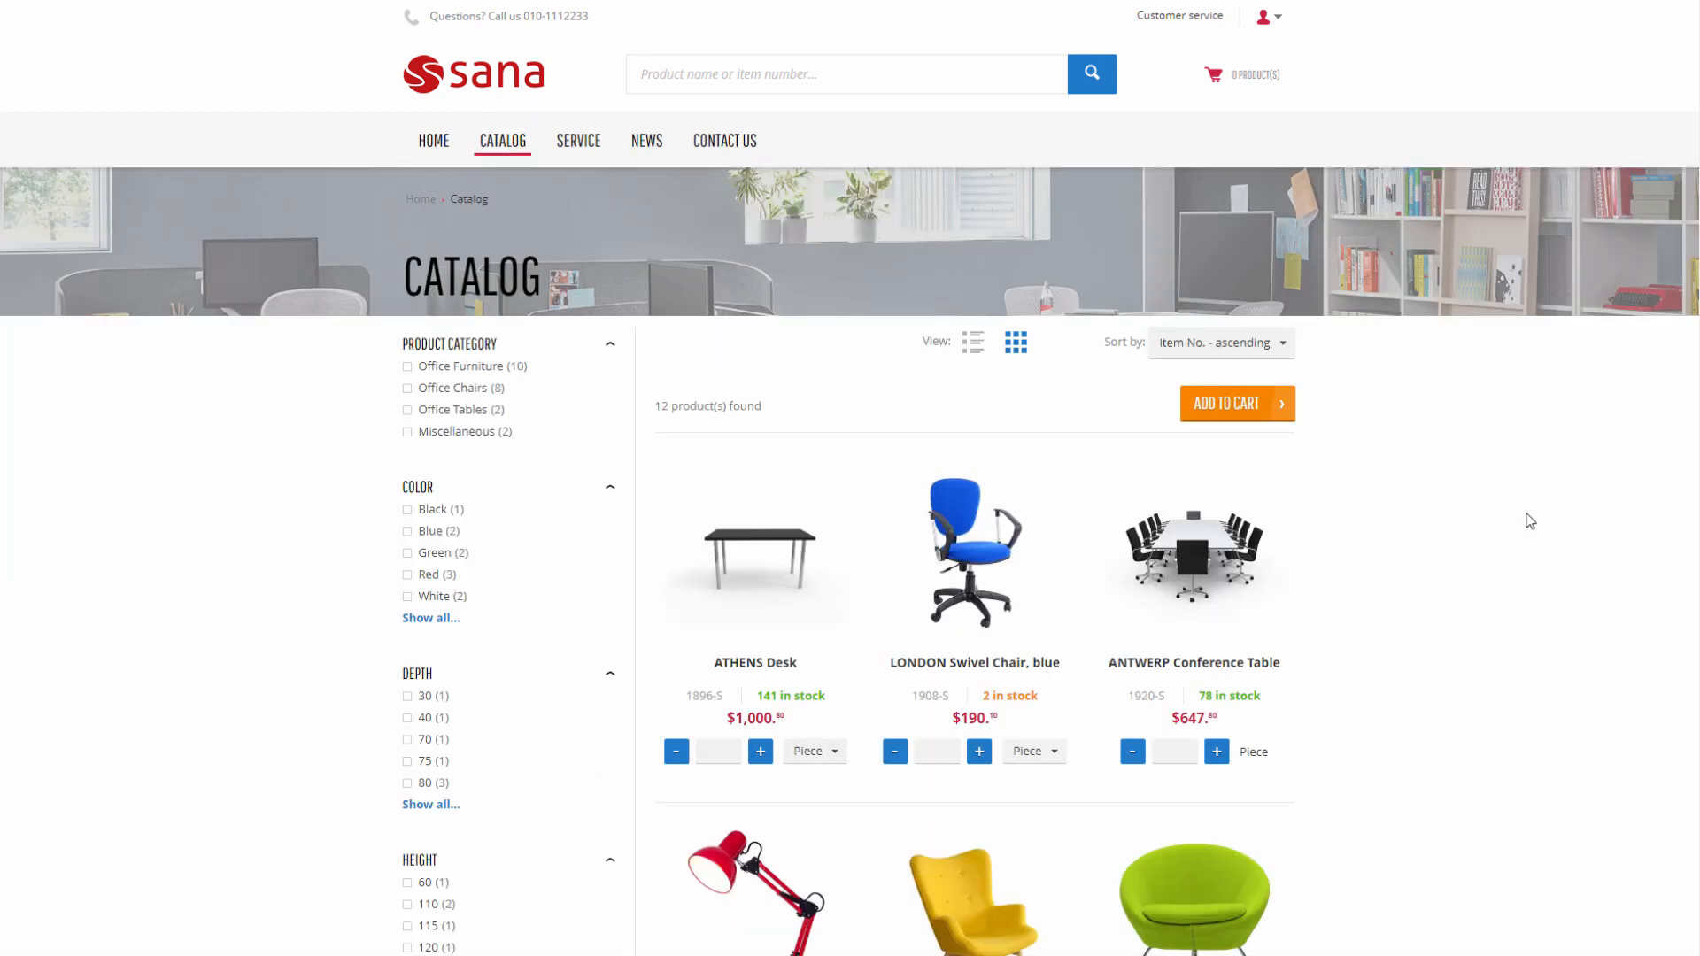
click(979, 750)
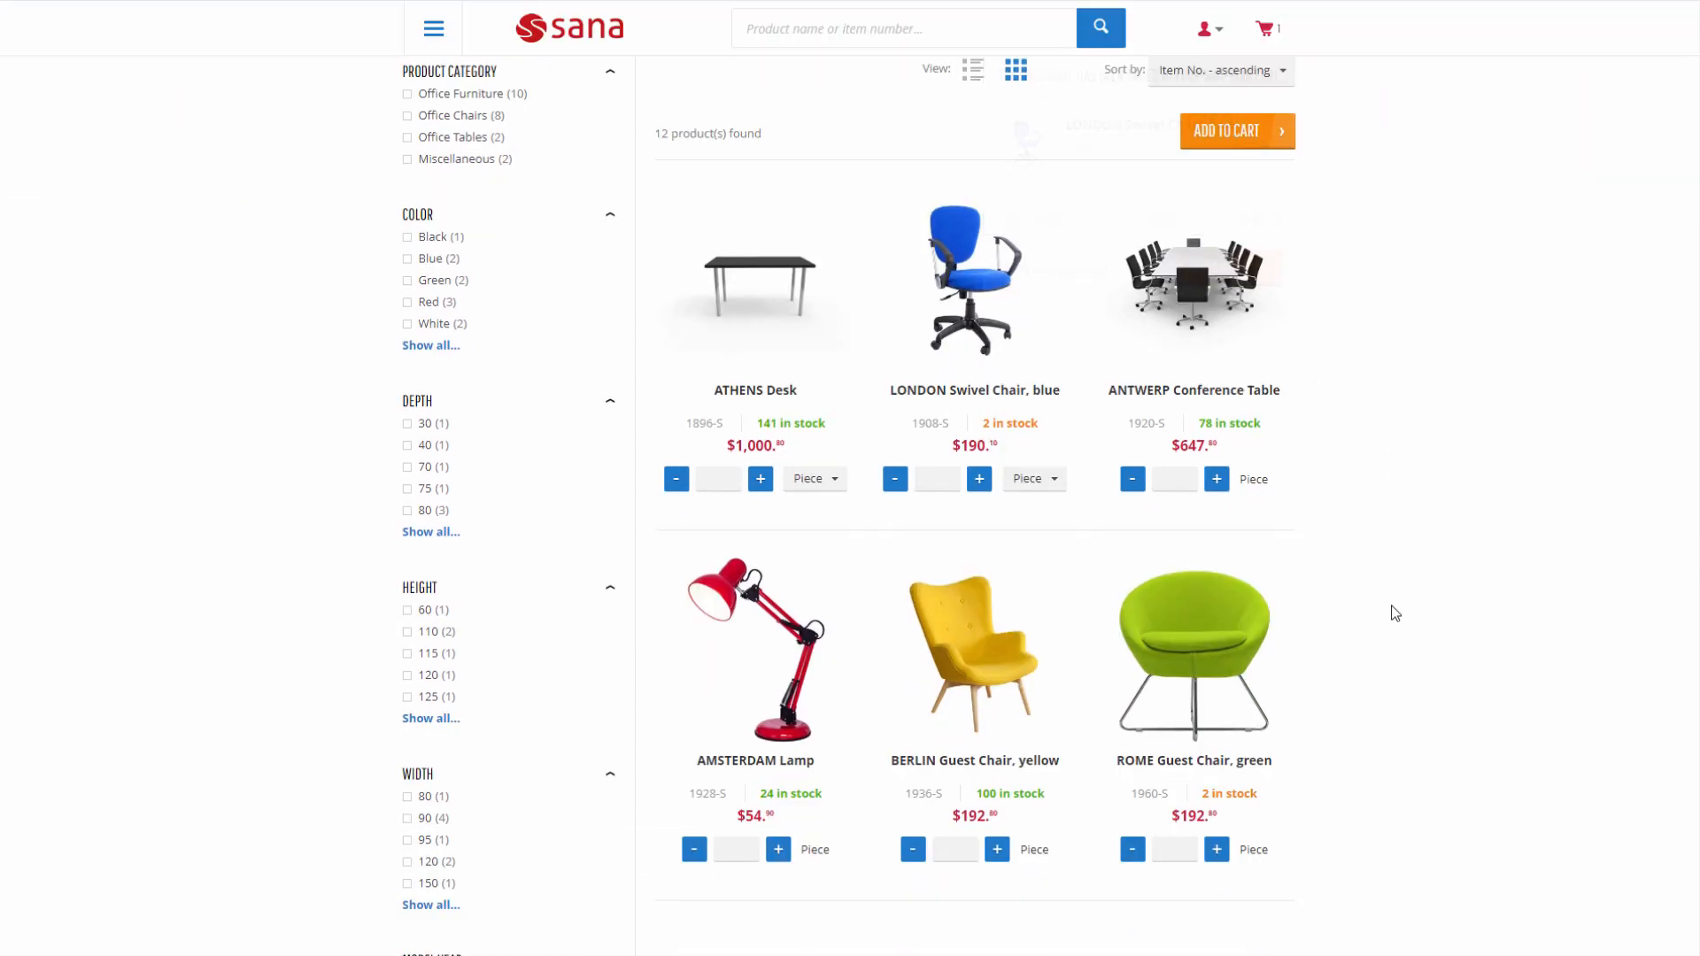
scroll(down, 3)
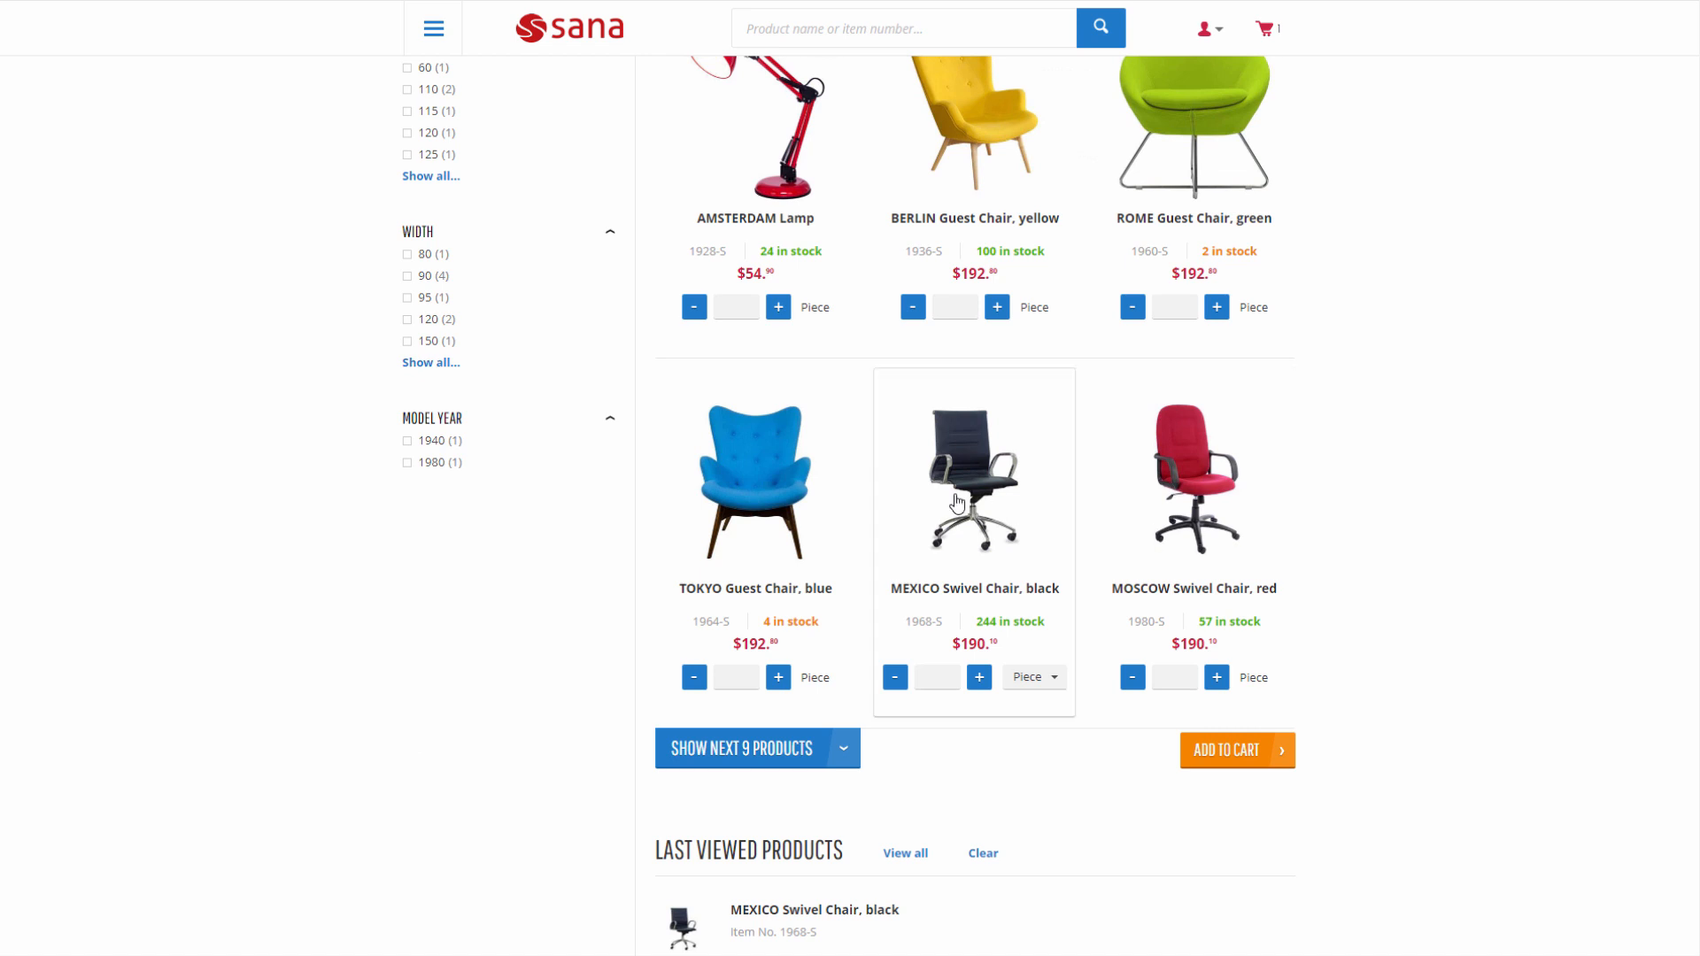
Open the MEXICO Swivel Chair, black product page and check its volume discount tiers
click(972, 475)
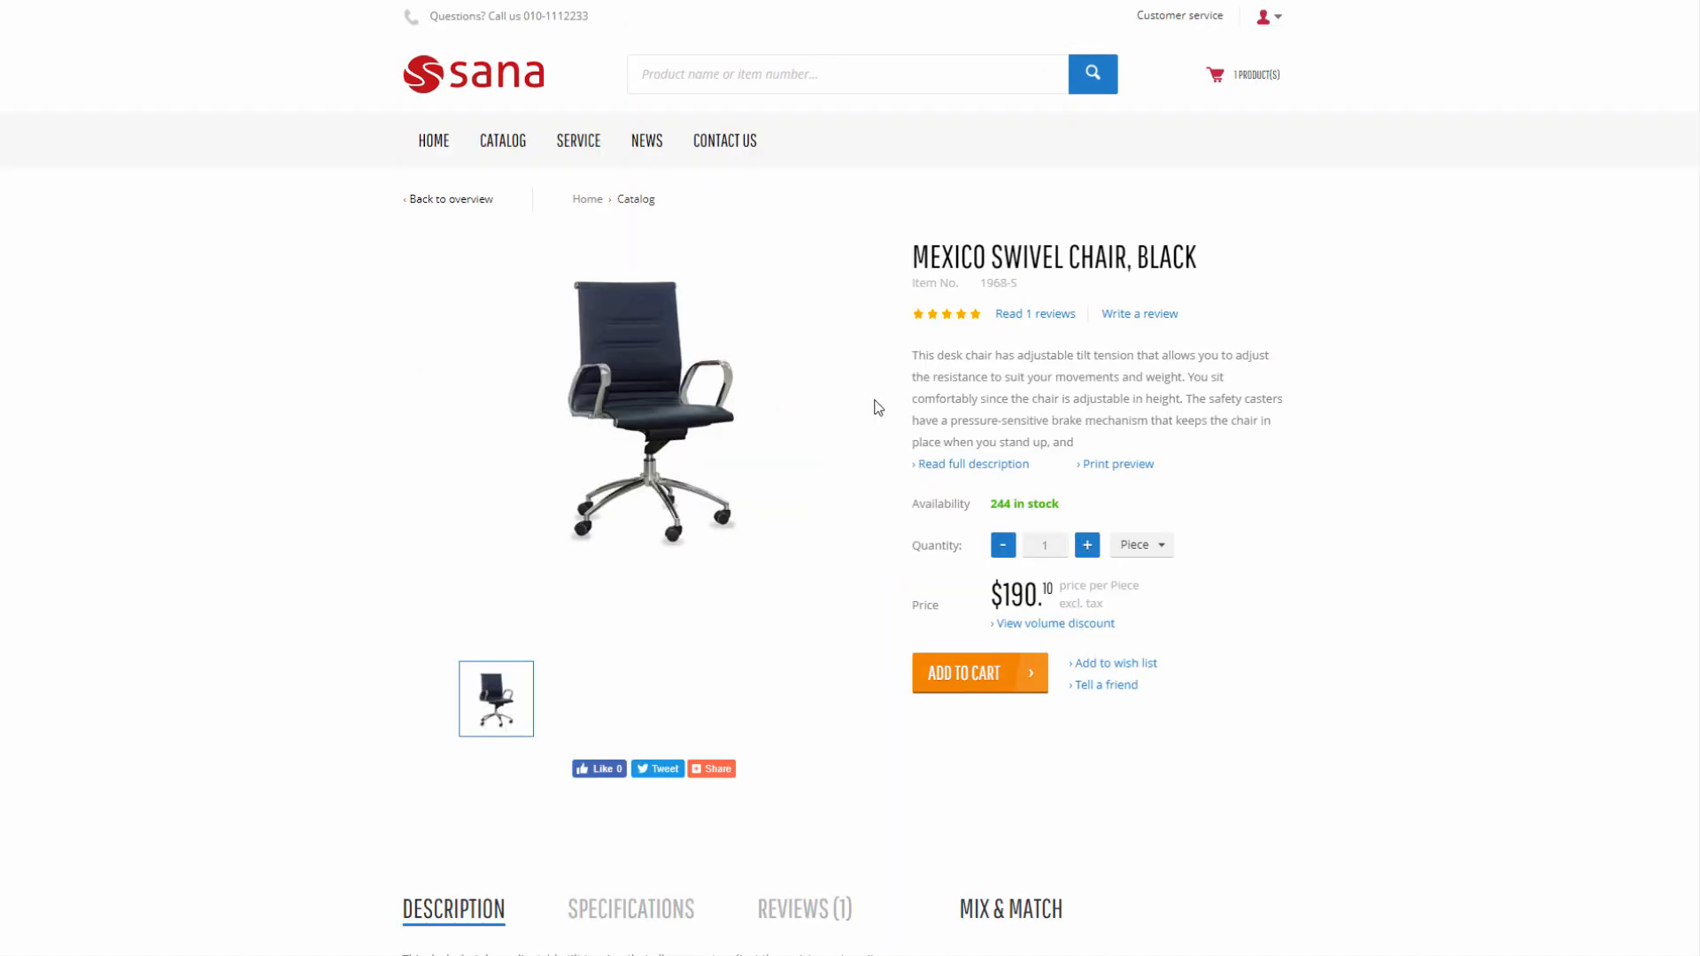
mouse_move(1008, 532)
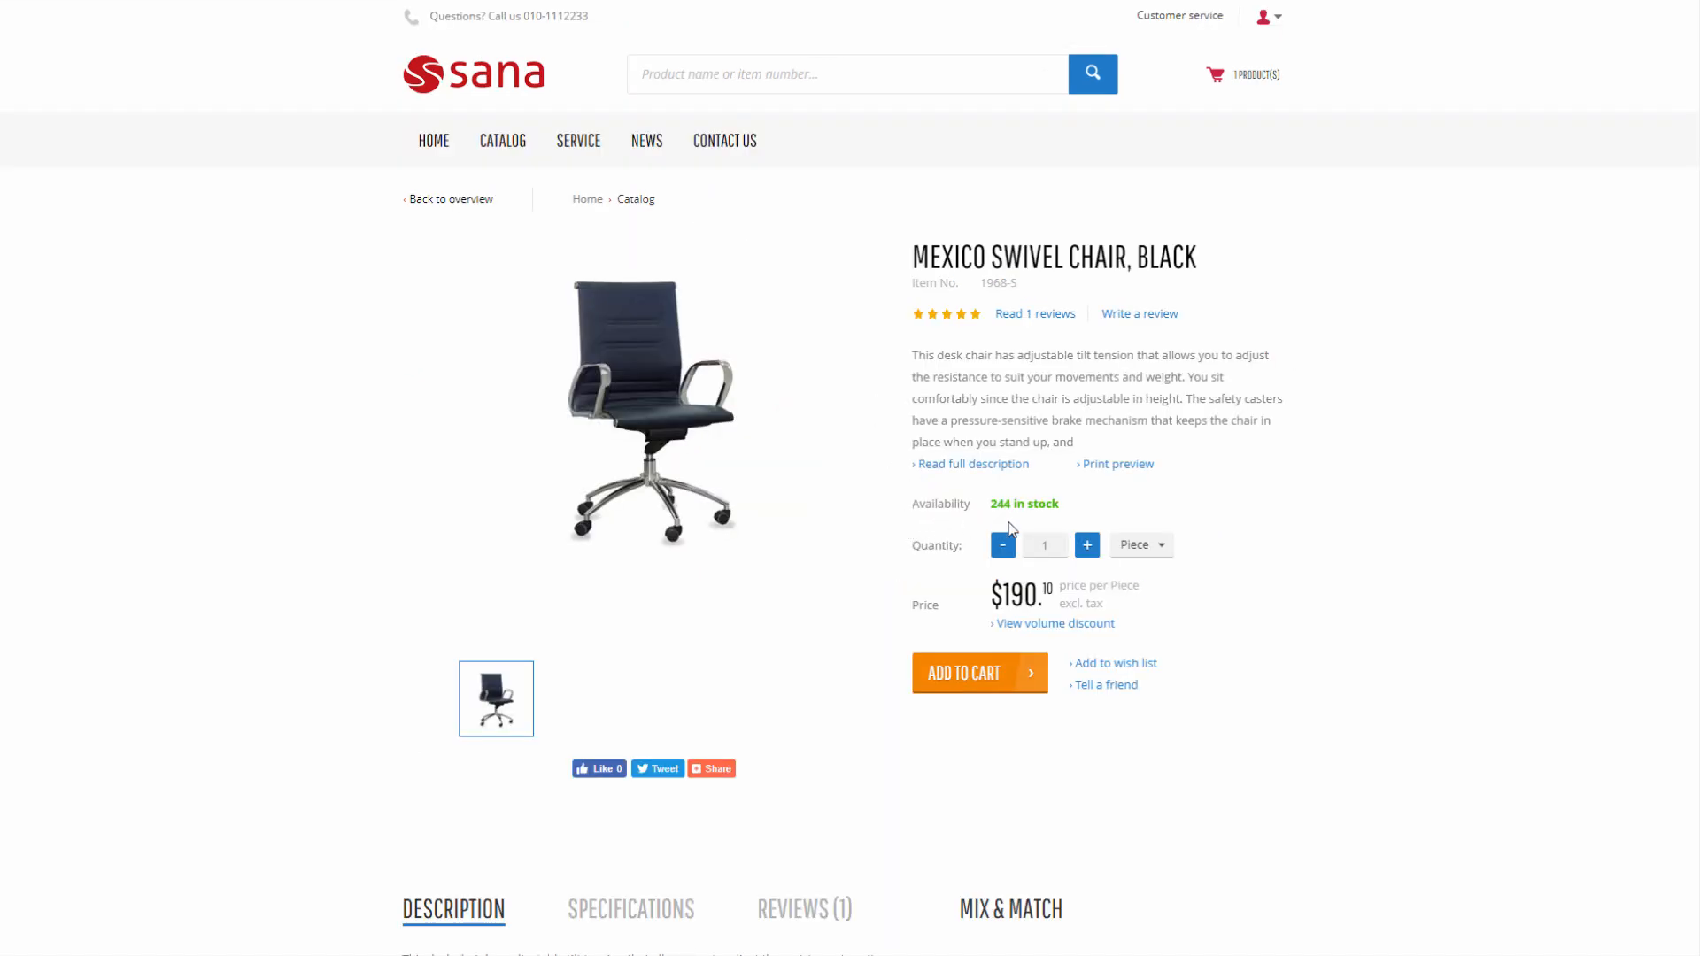
mouse_move(988, 624)
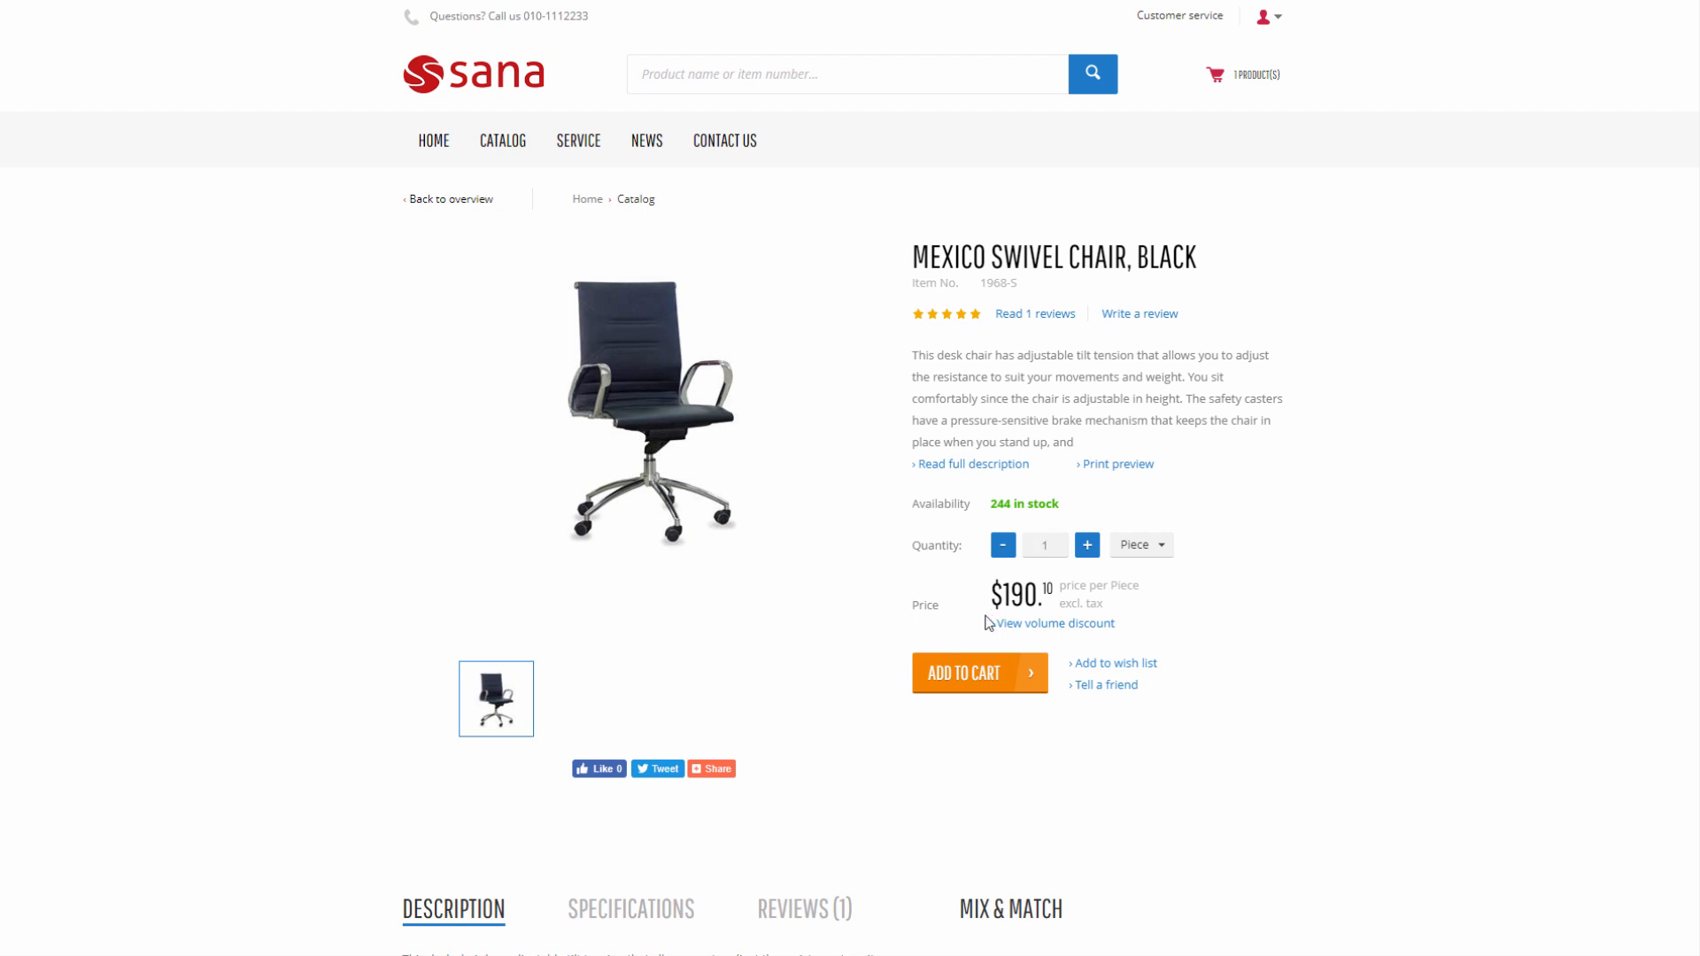
click(1056, 623)
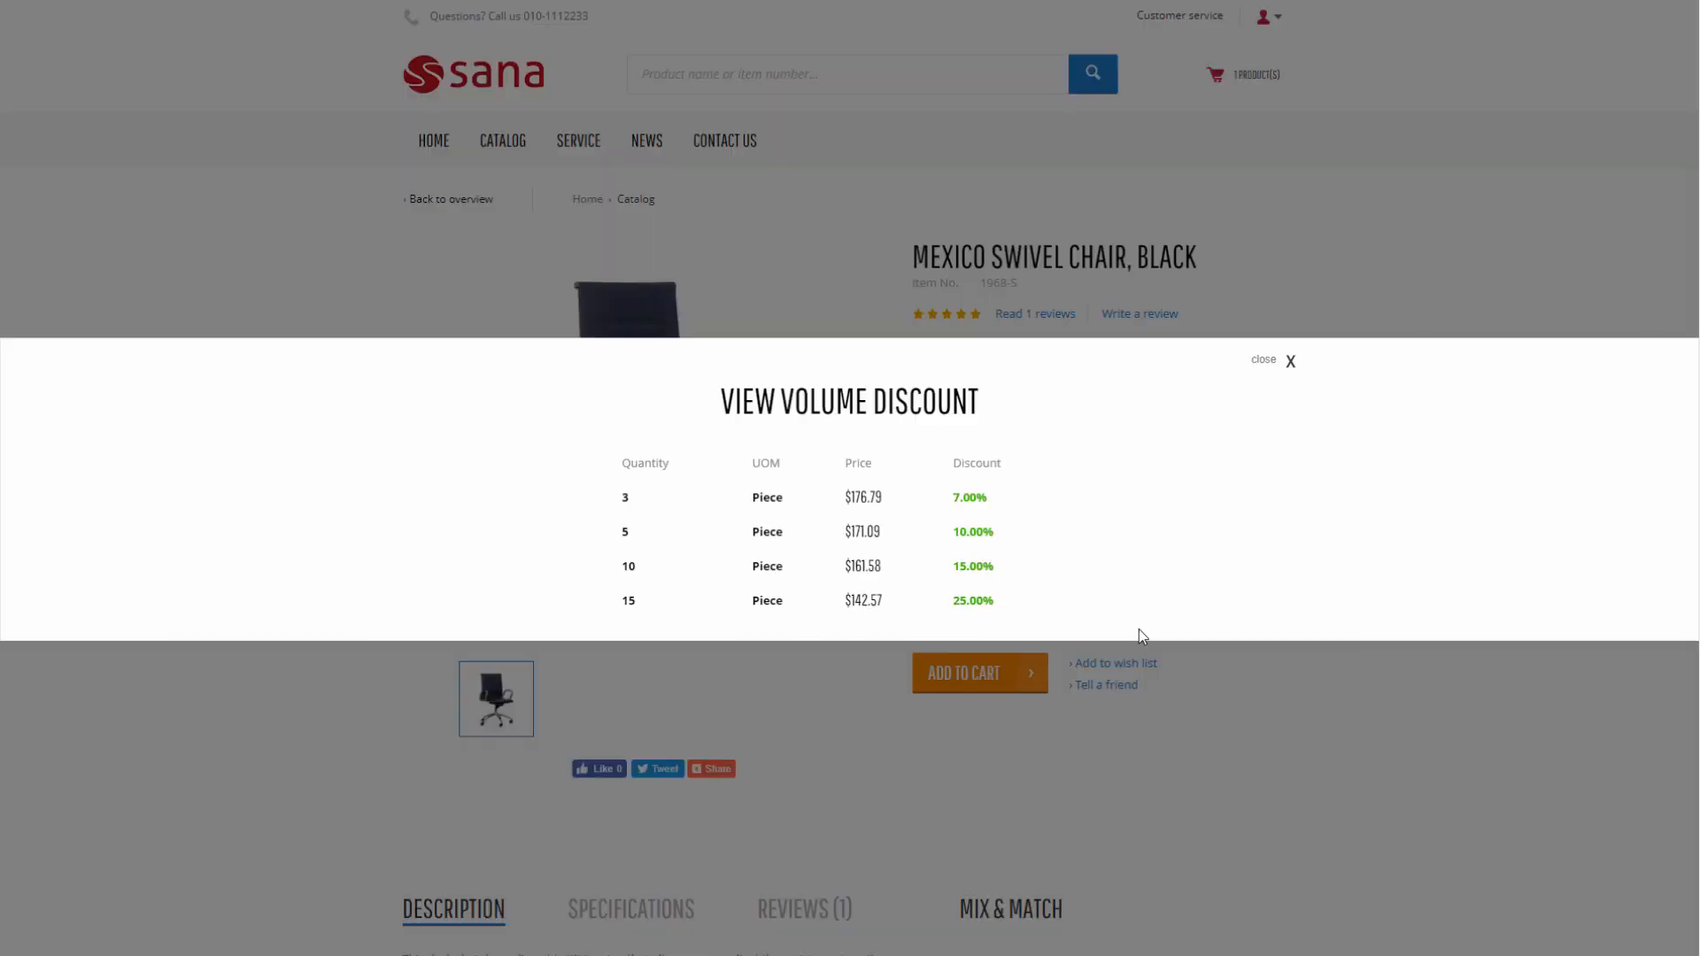
click(1290, 361)
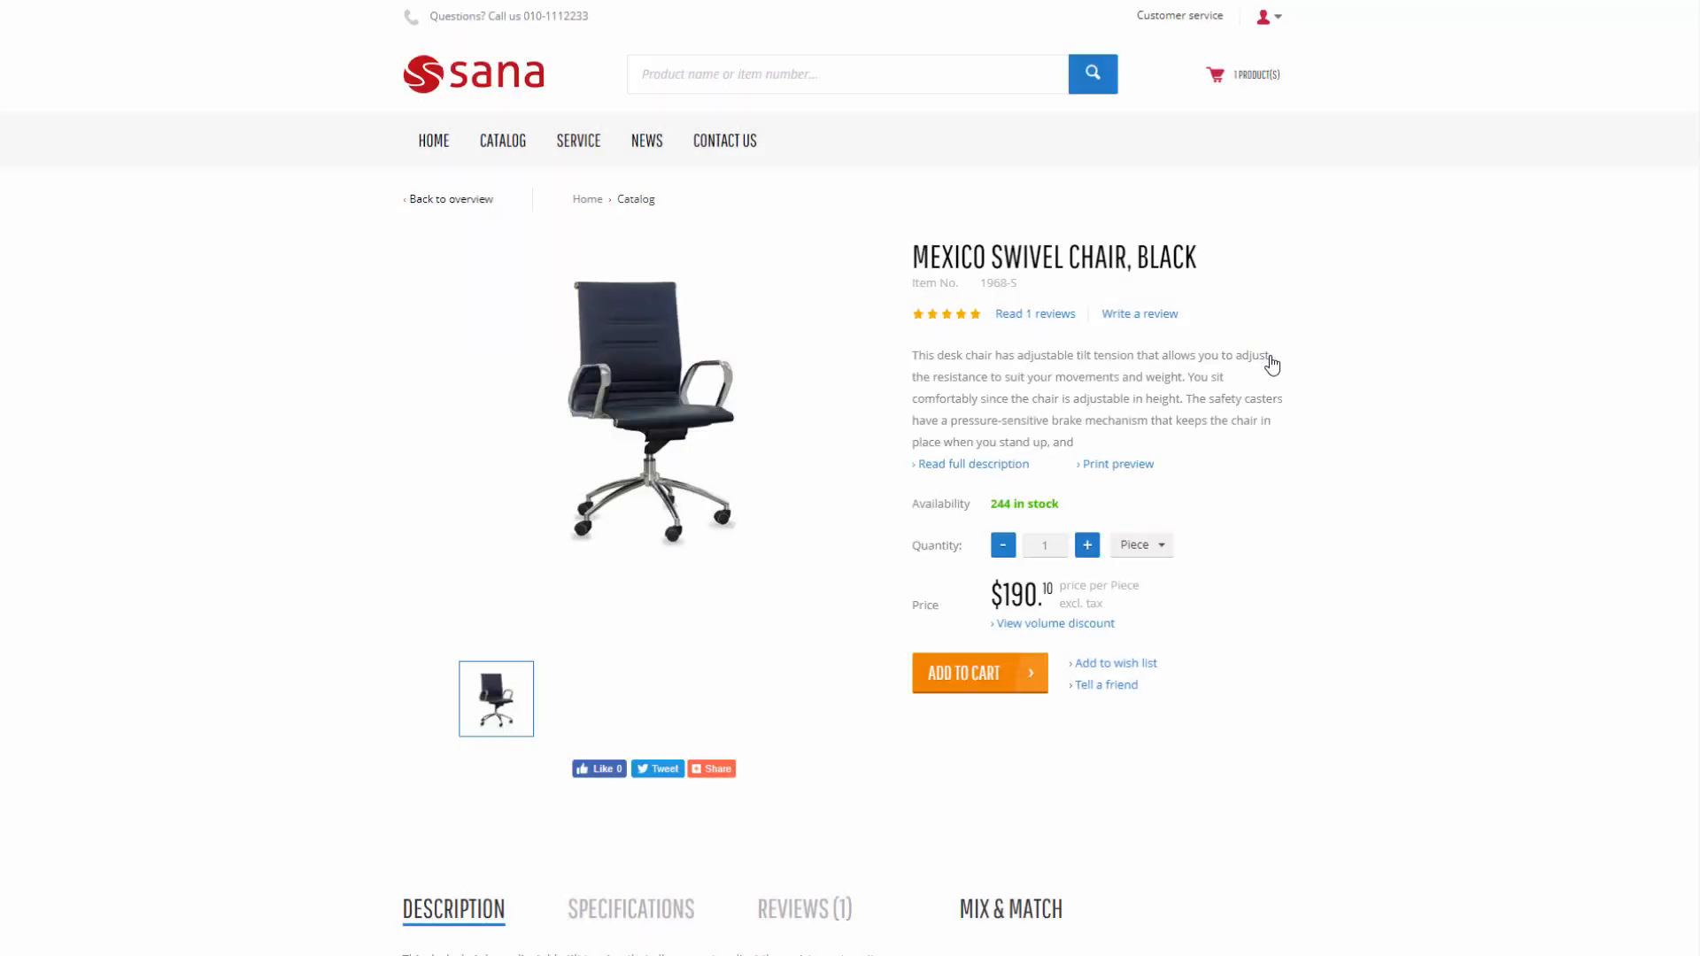
Keep the unit as Piece and show the Reviews (1) tab
click(1140, 545)
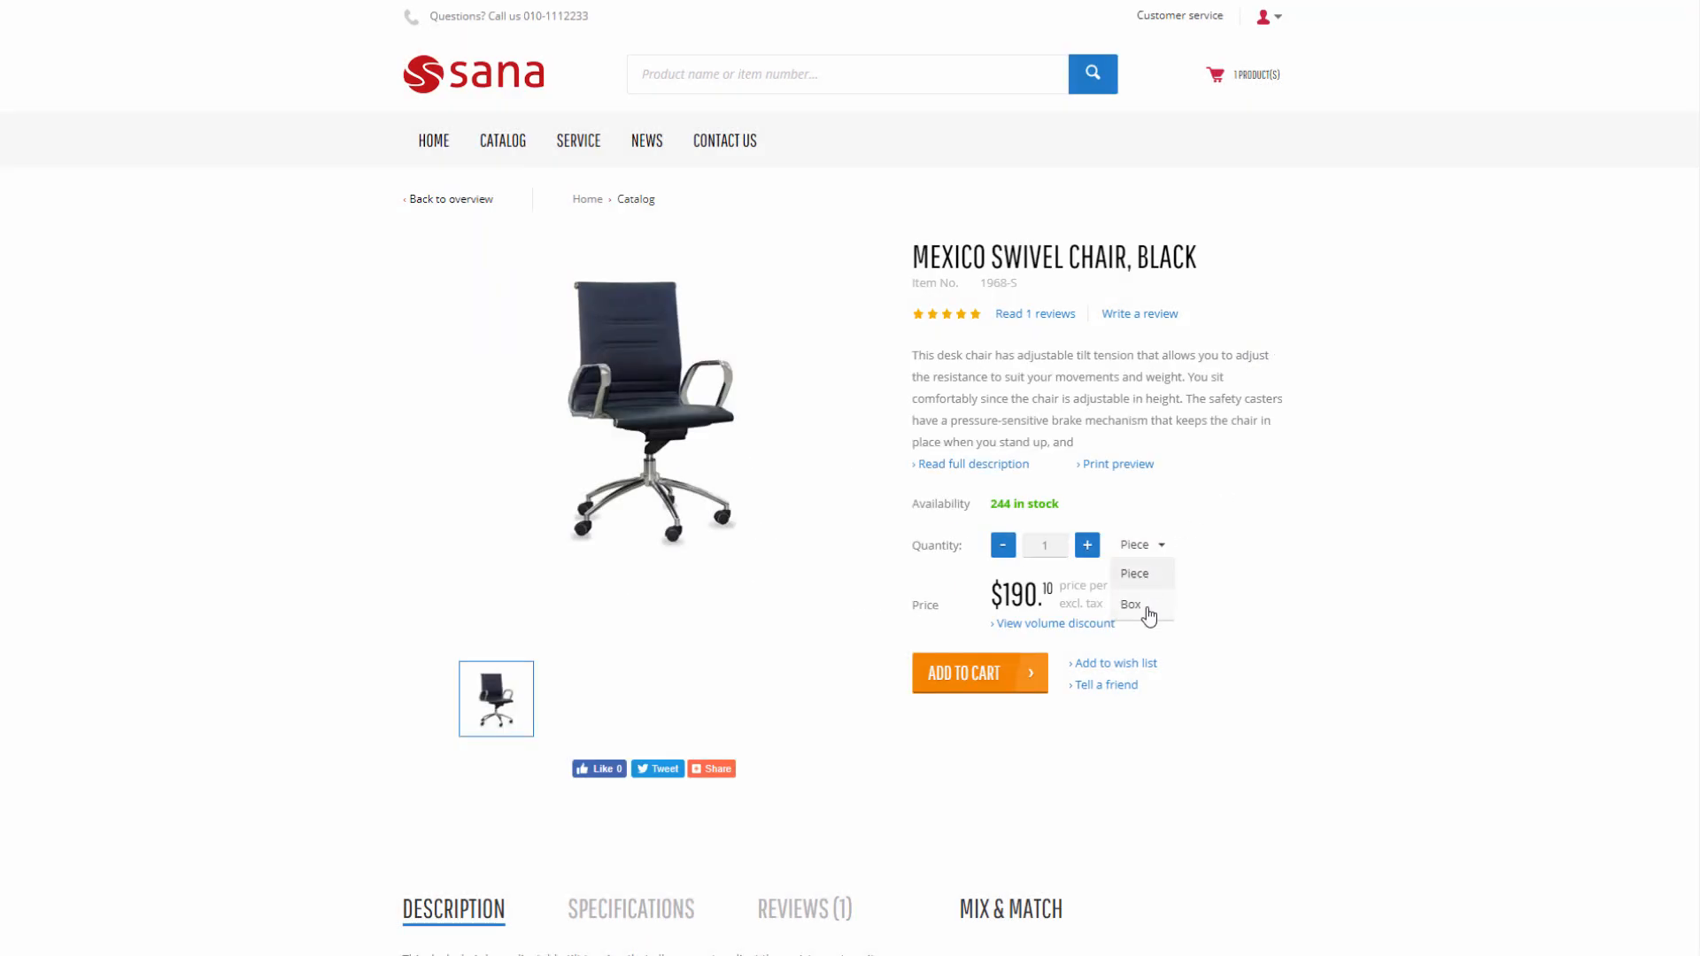
click(1135, 573)
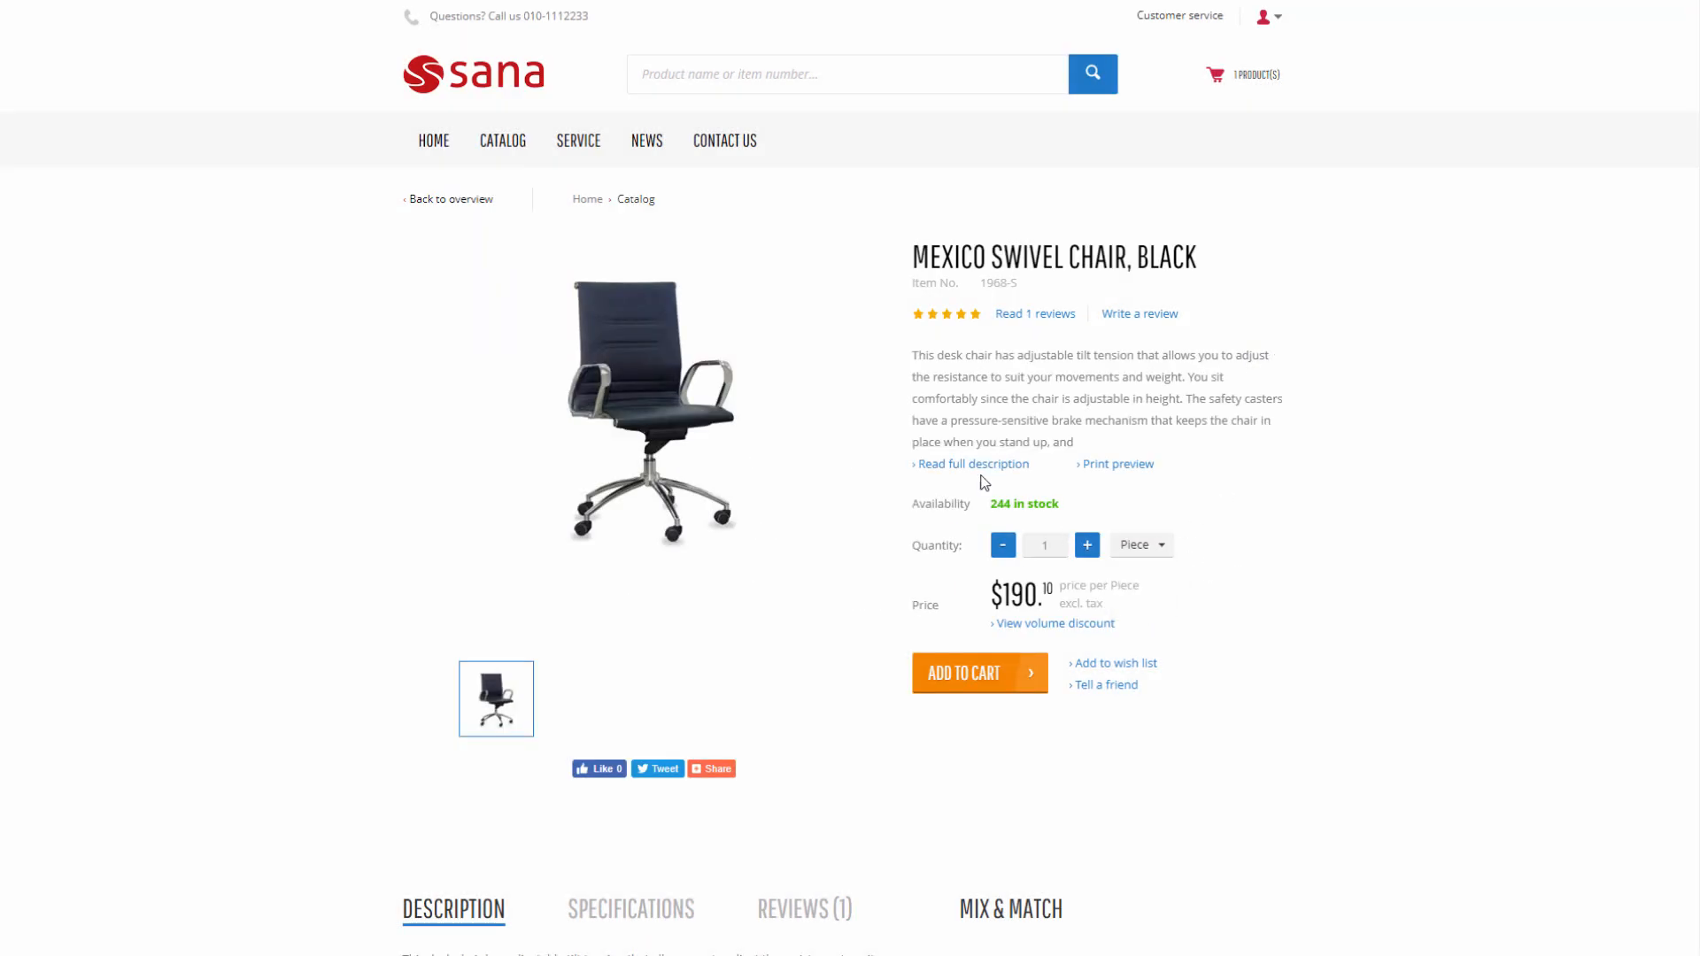
scroll(down, 3)
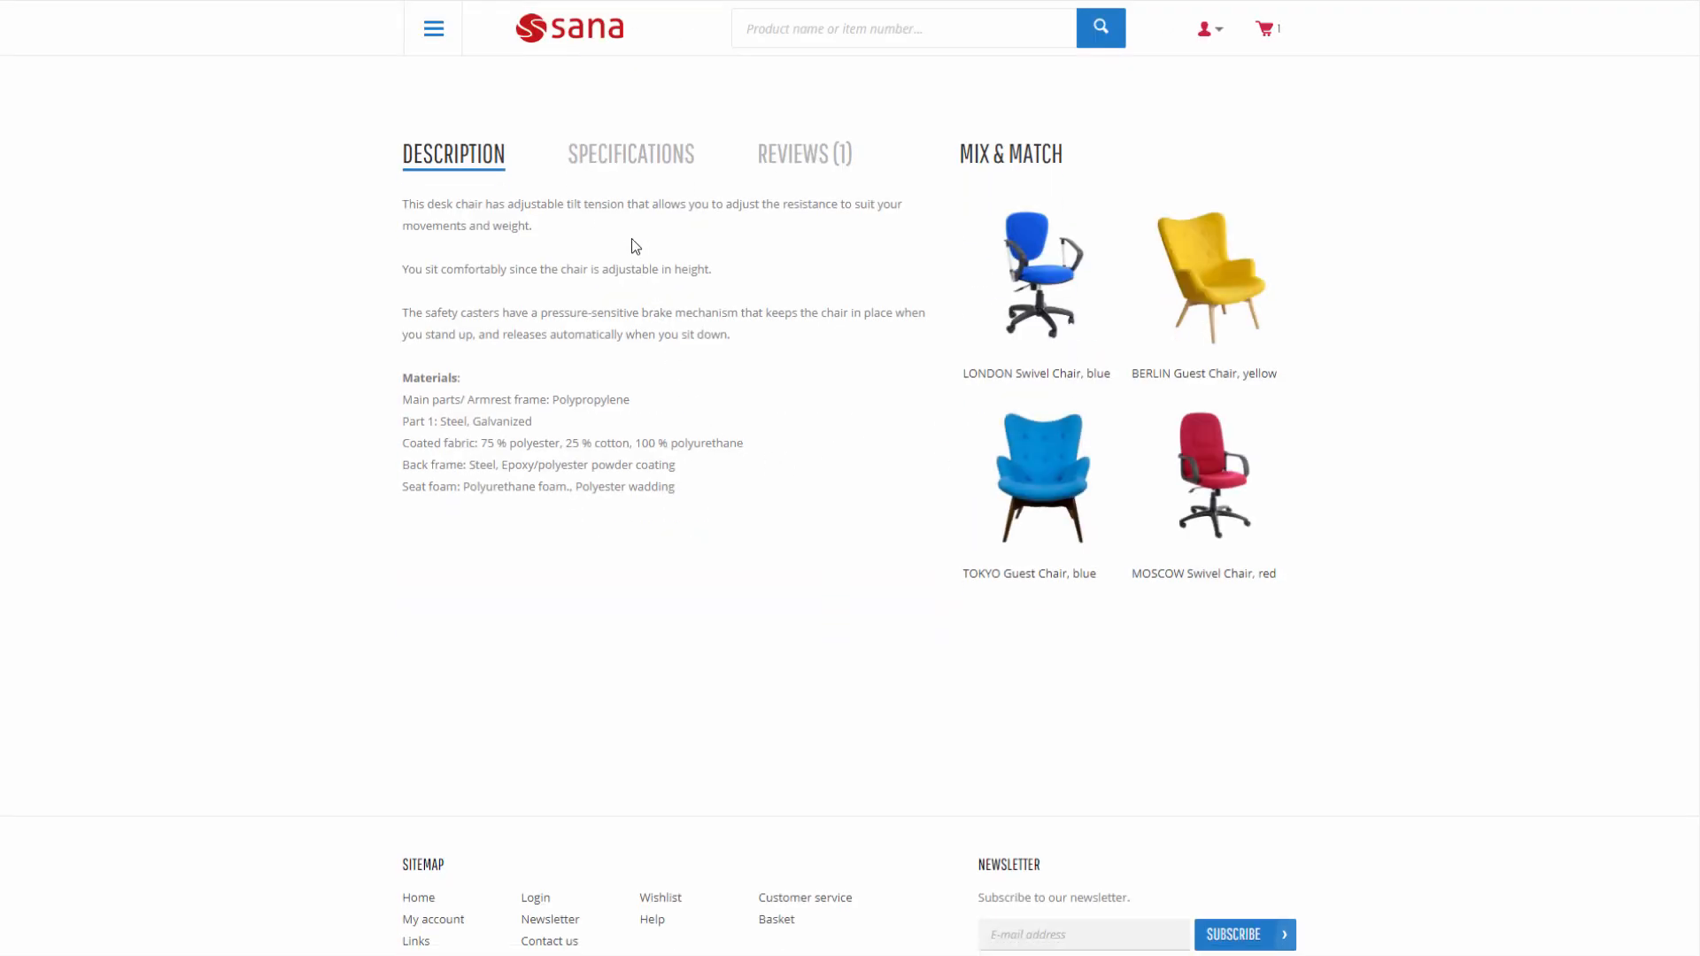
click(803, 154)
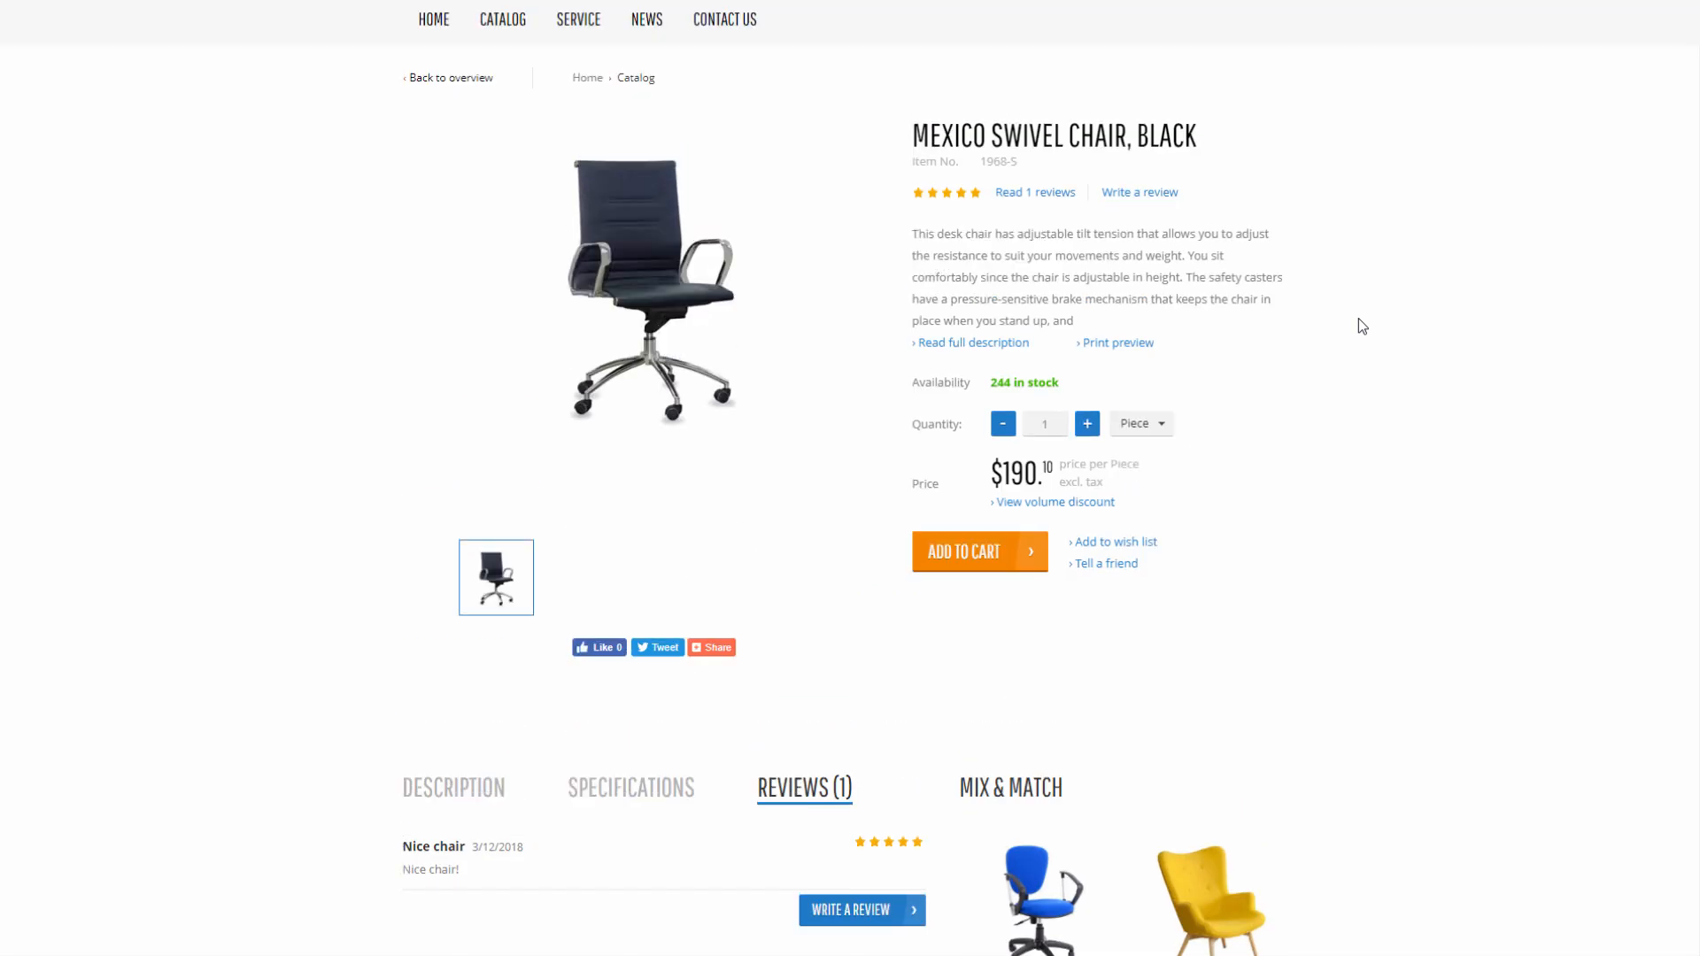
Add the chair to the cart, view the cart, and proceed to checkout
click(979, 551)
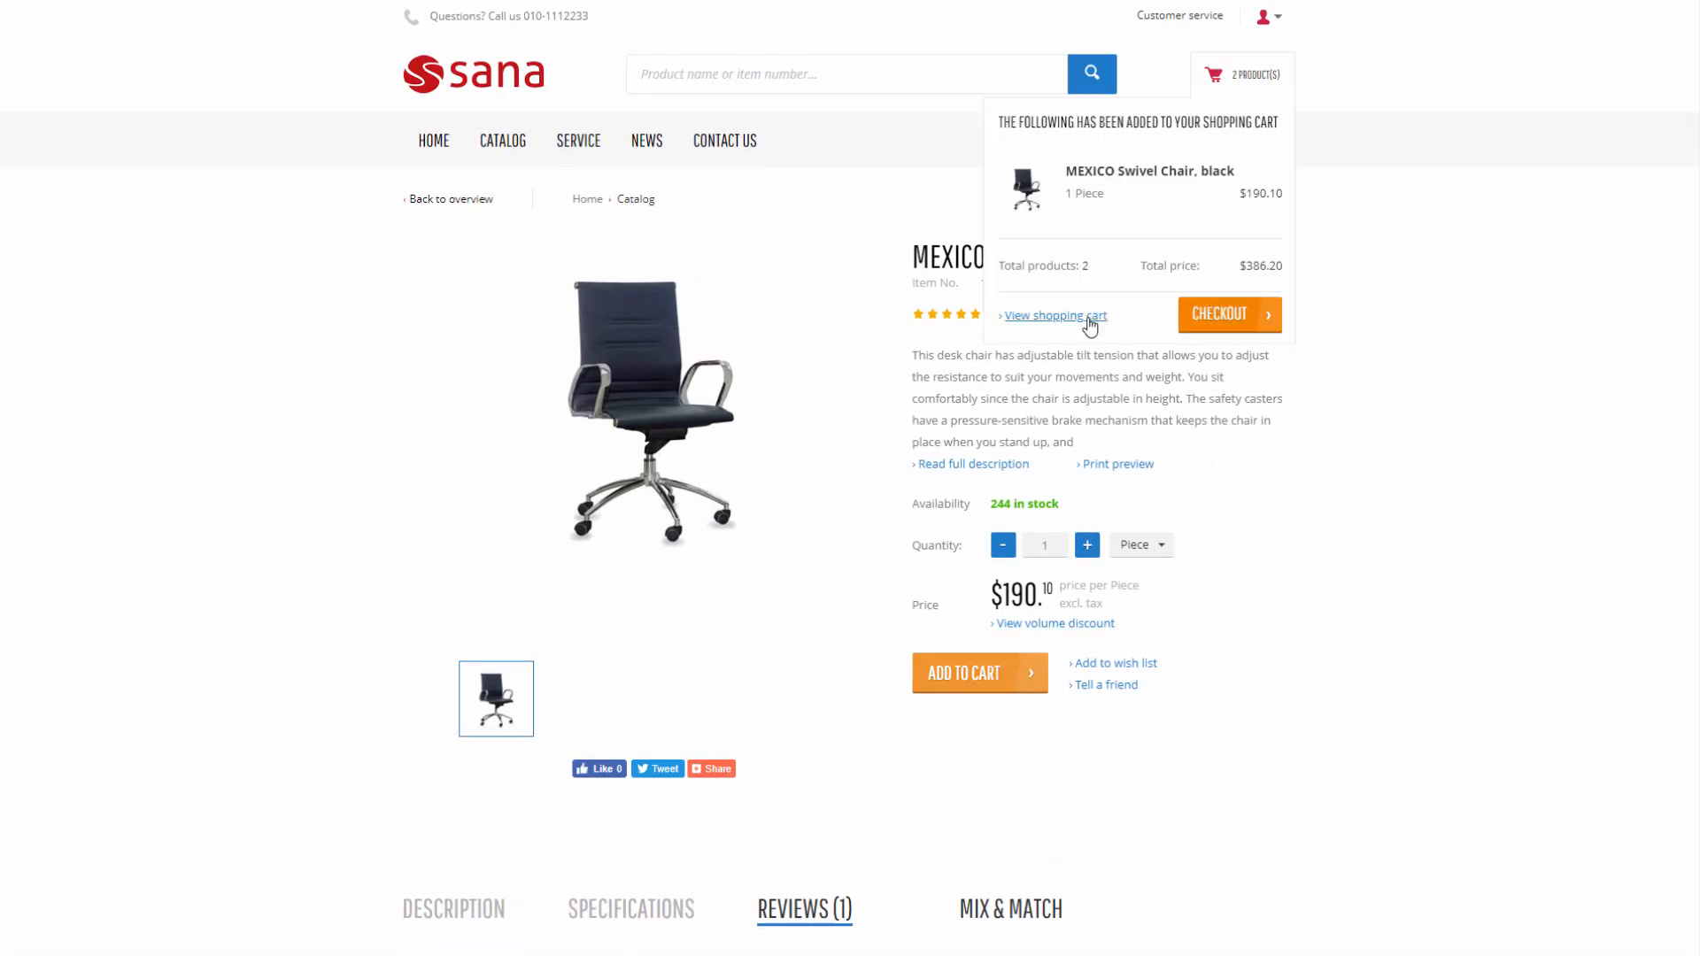
click(1053, 315)
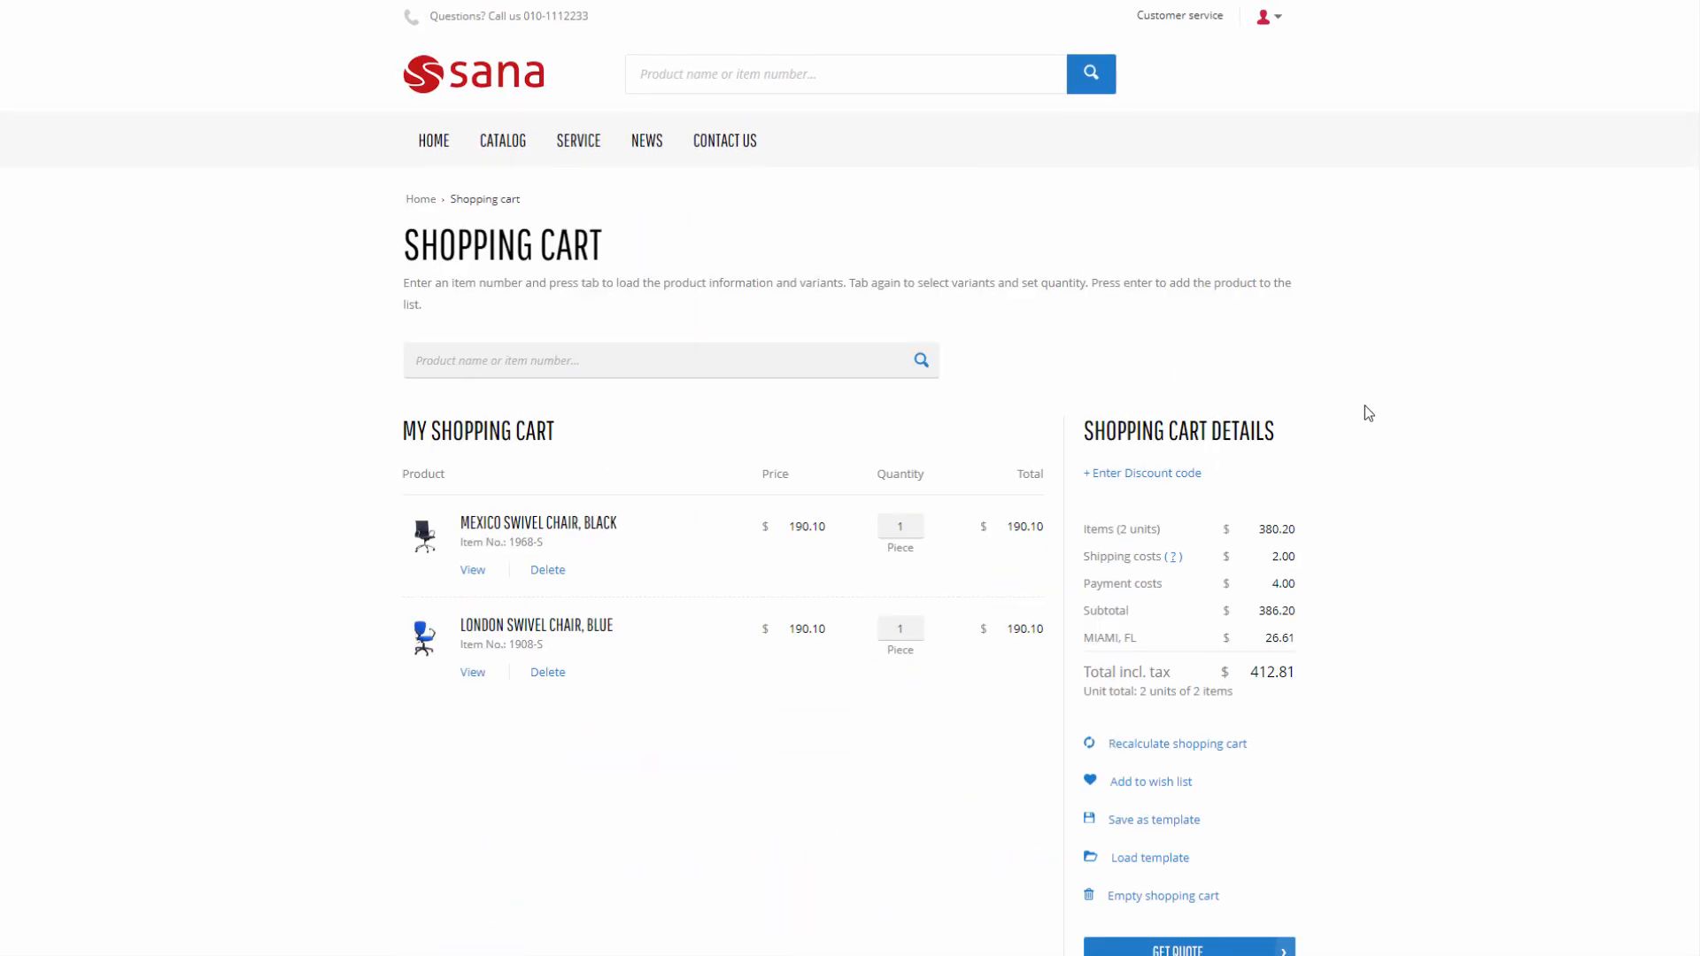
mouse_move(765, 713)
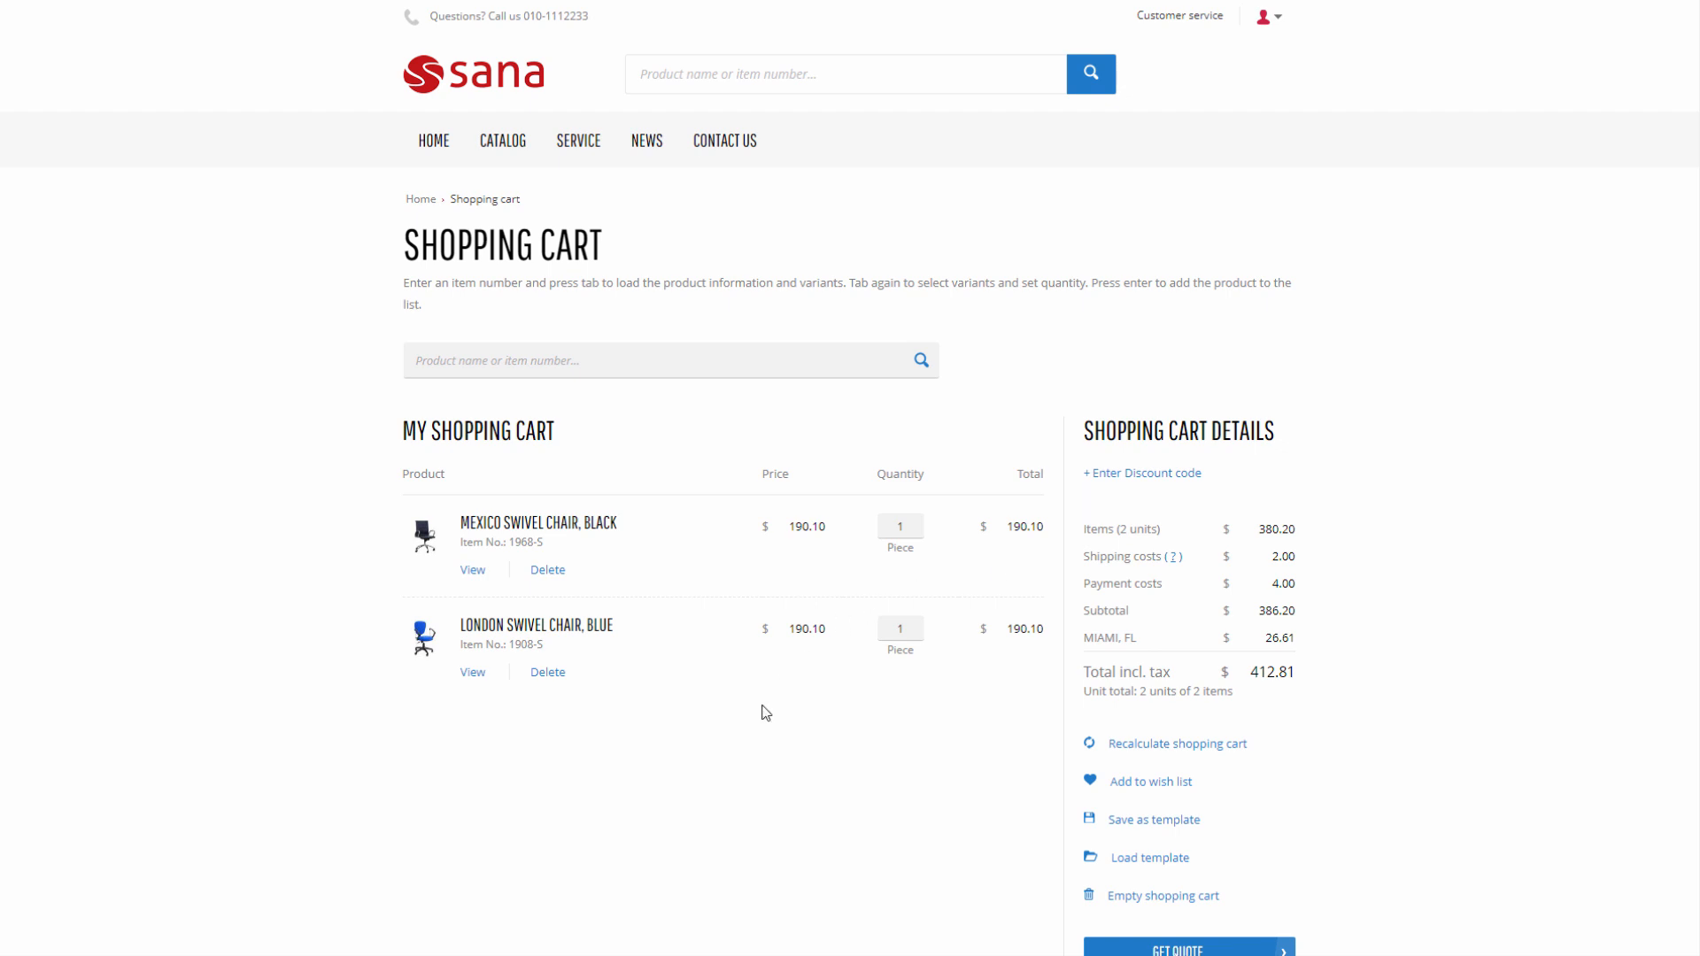
scroll(down, 3)
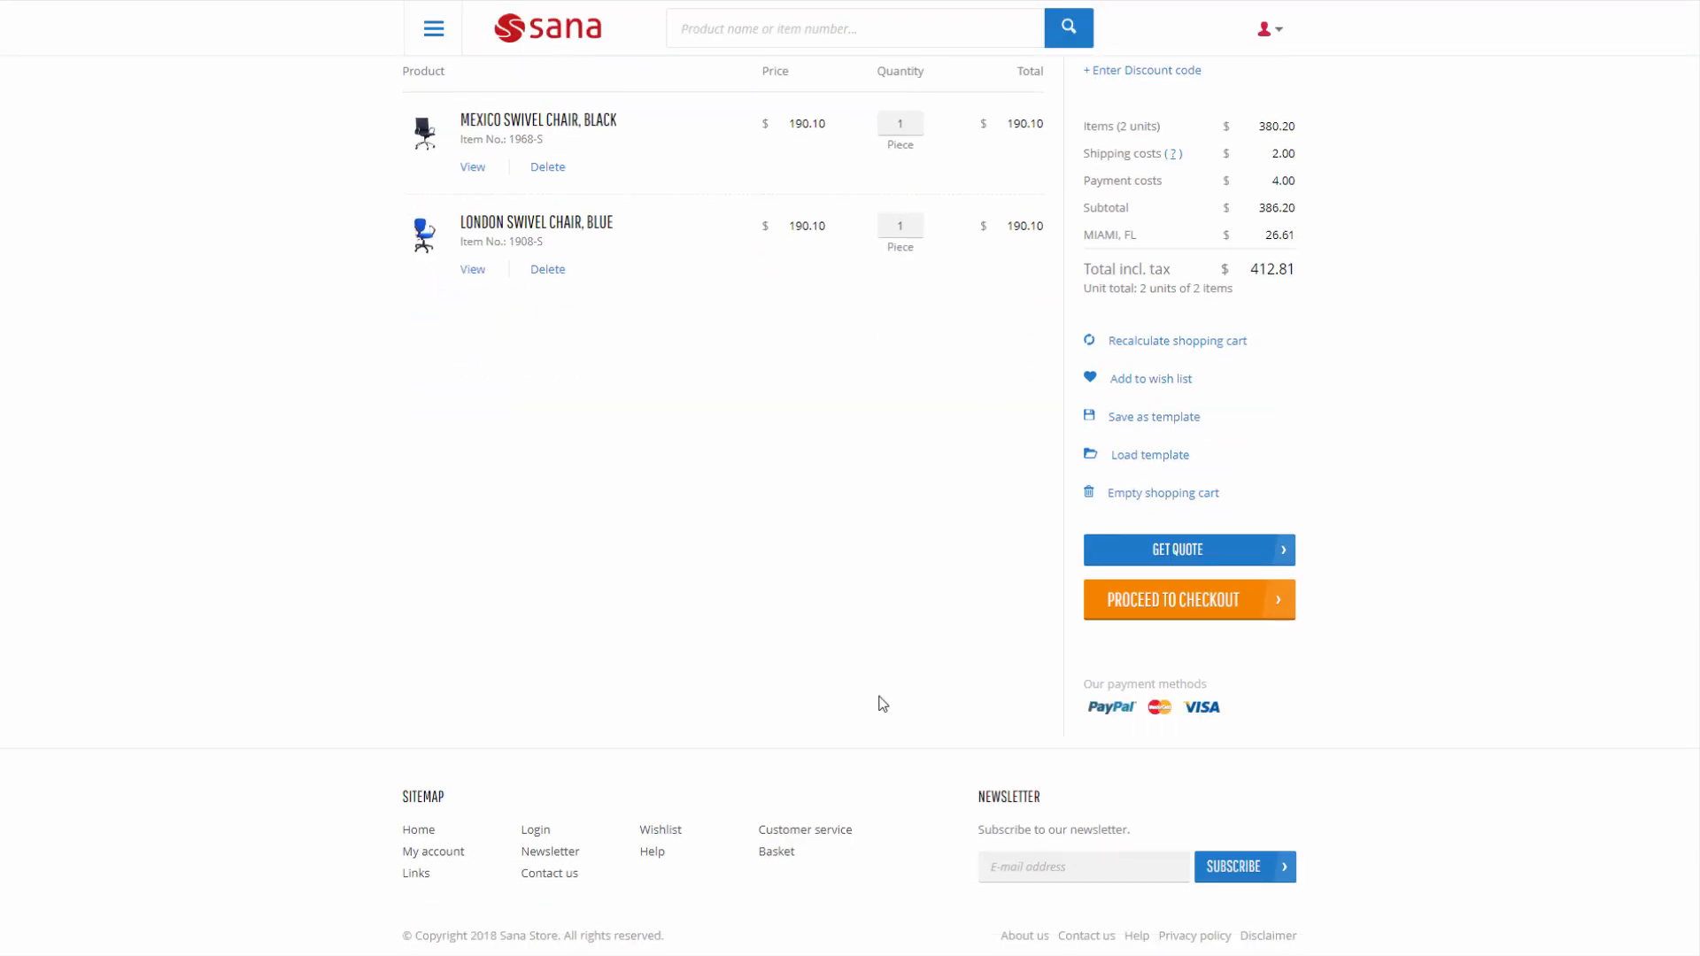
click(1189, 600)
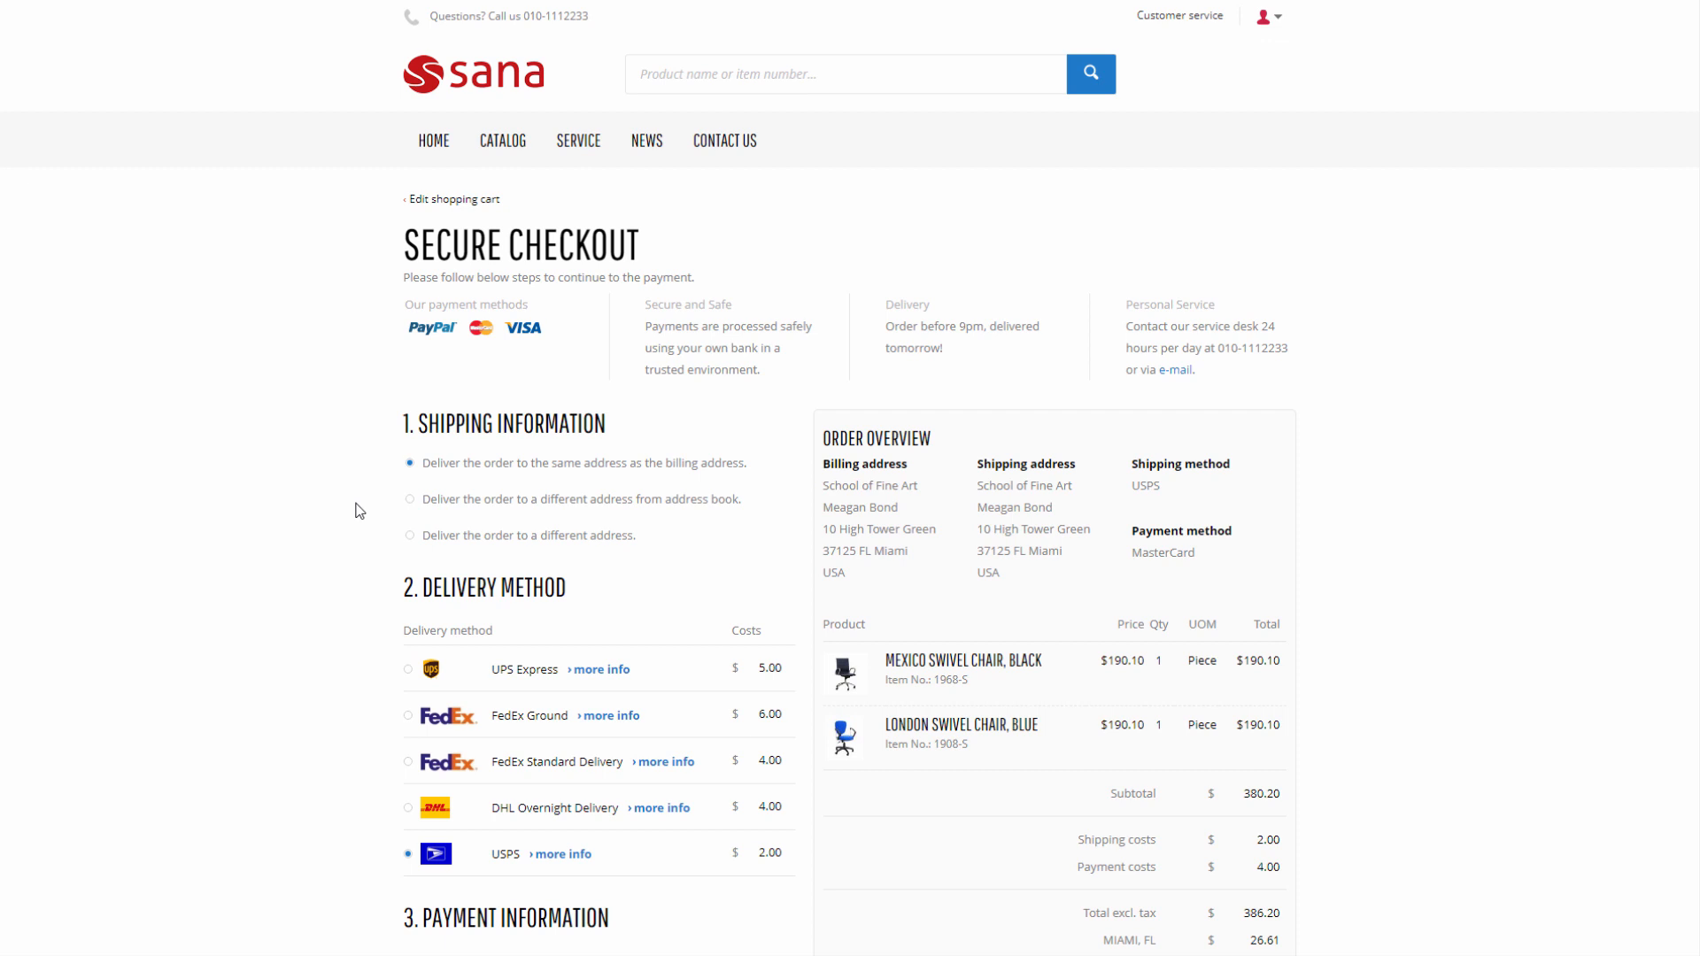
Ship to School of Fine Art IL, enter reference 438754397, and pay for the order
click(409, 499)
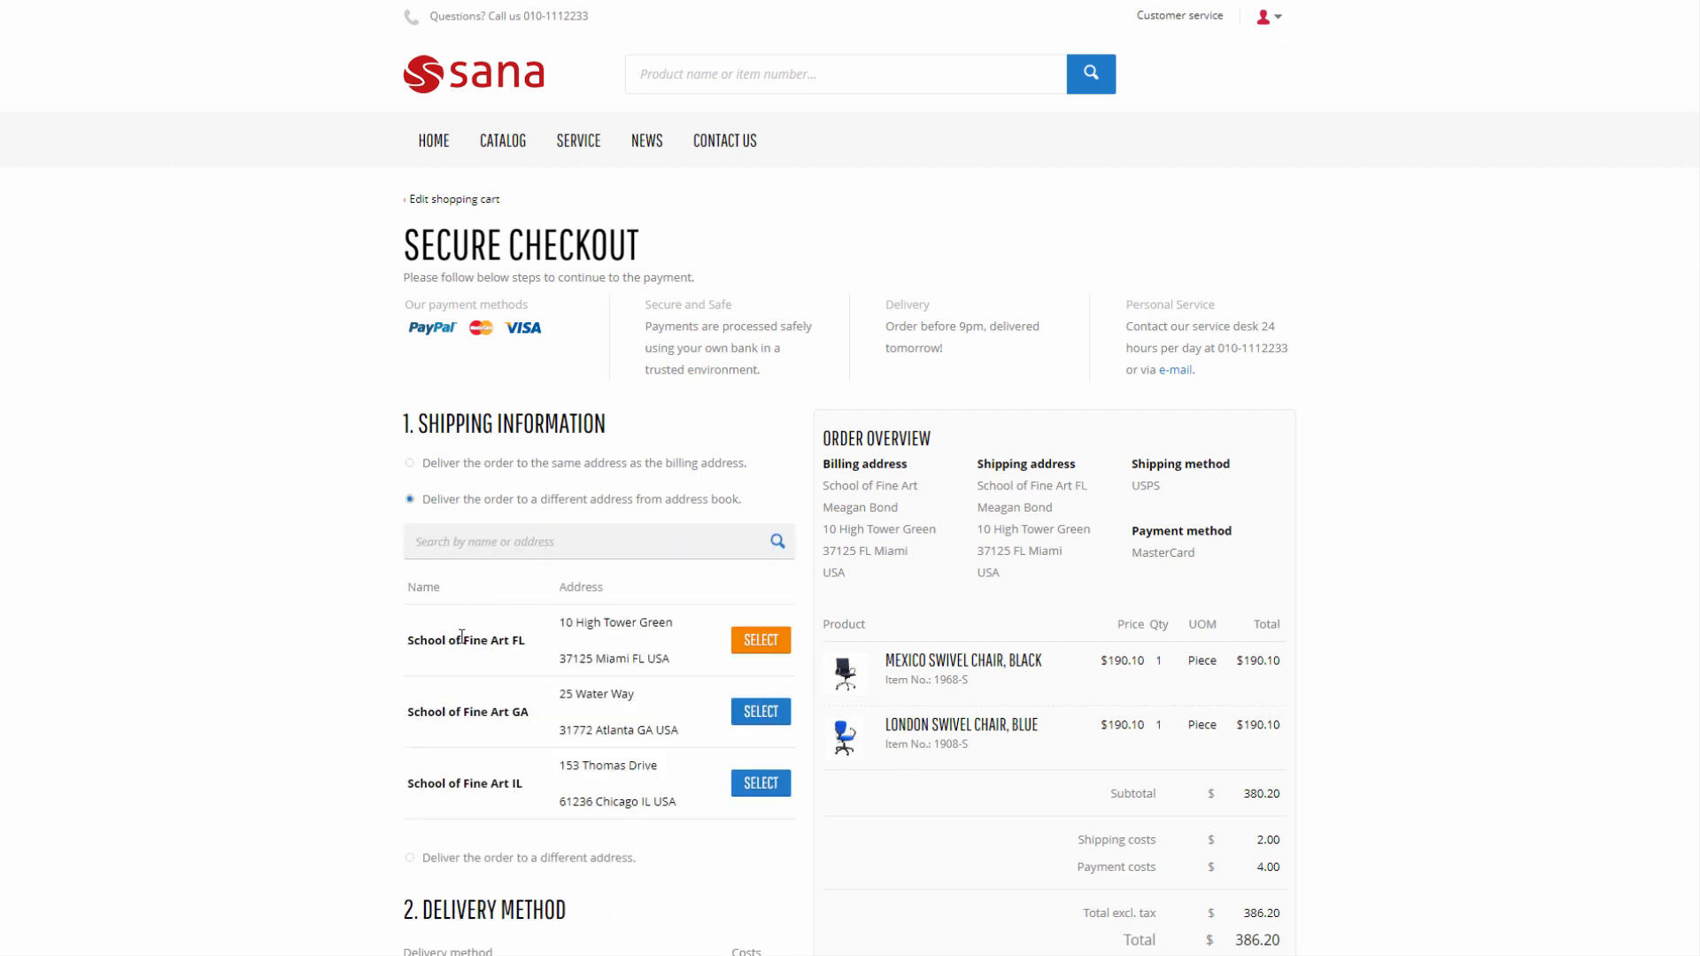
click(761, 783)
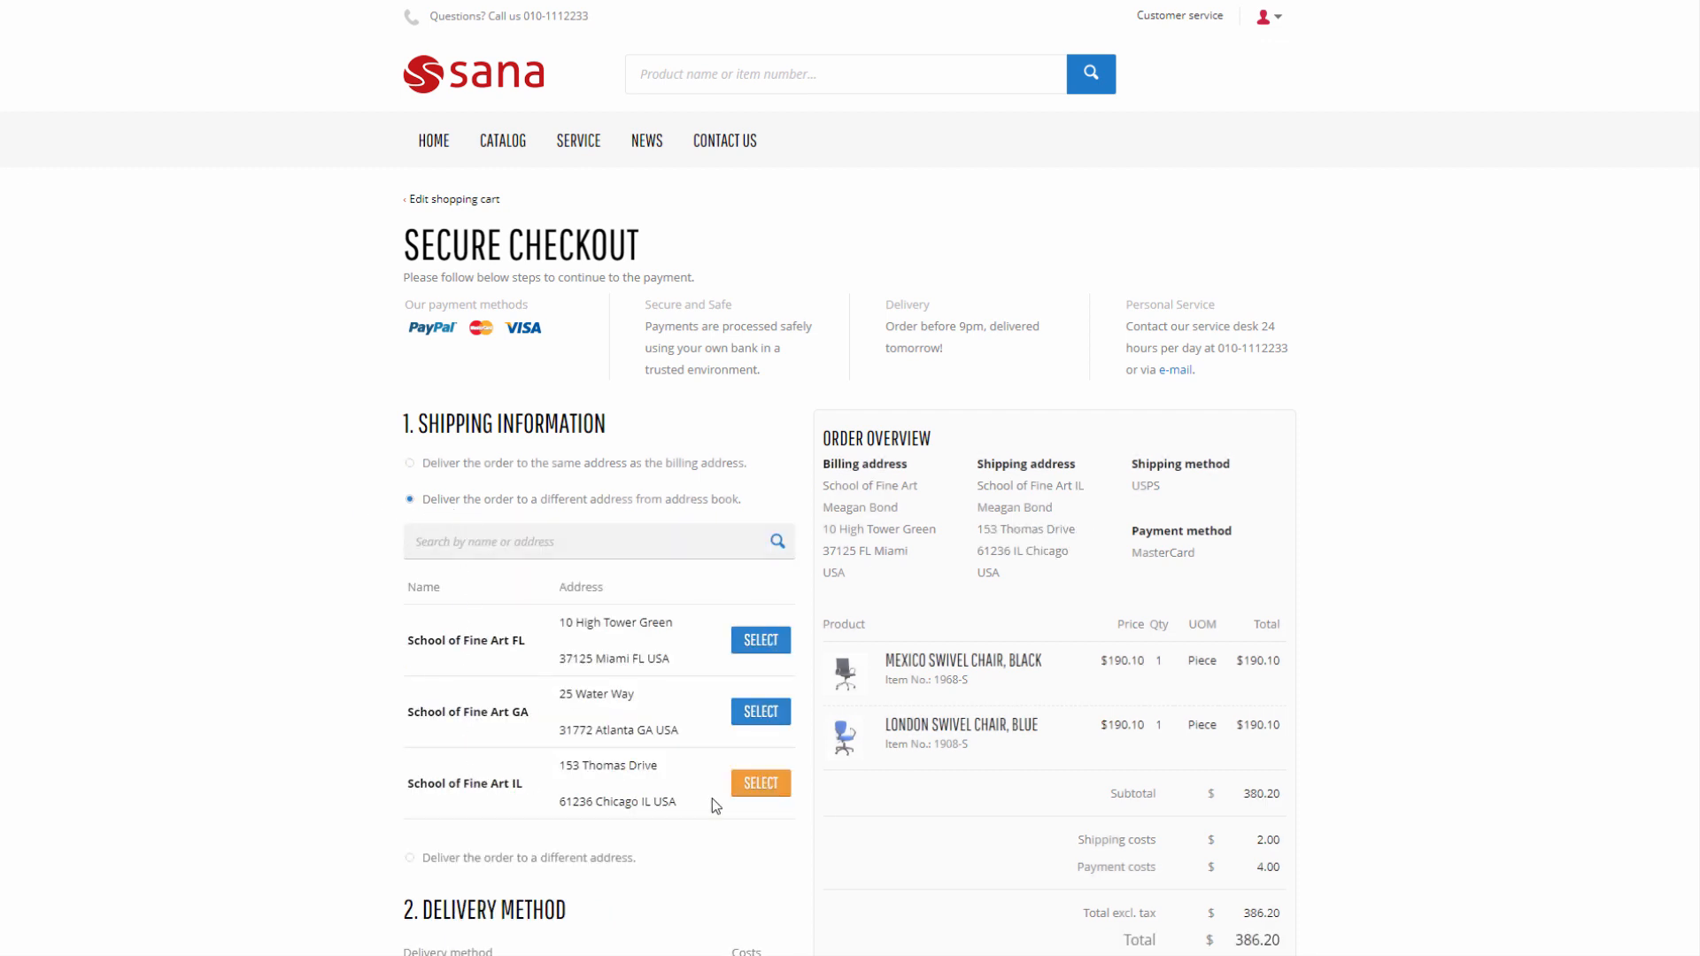
scroll(down, 3)
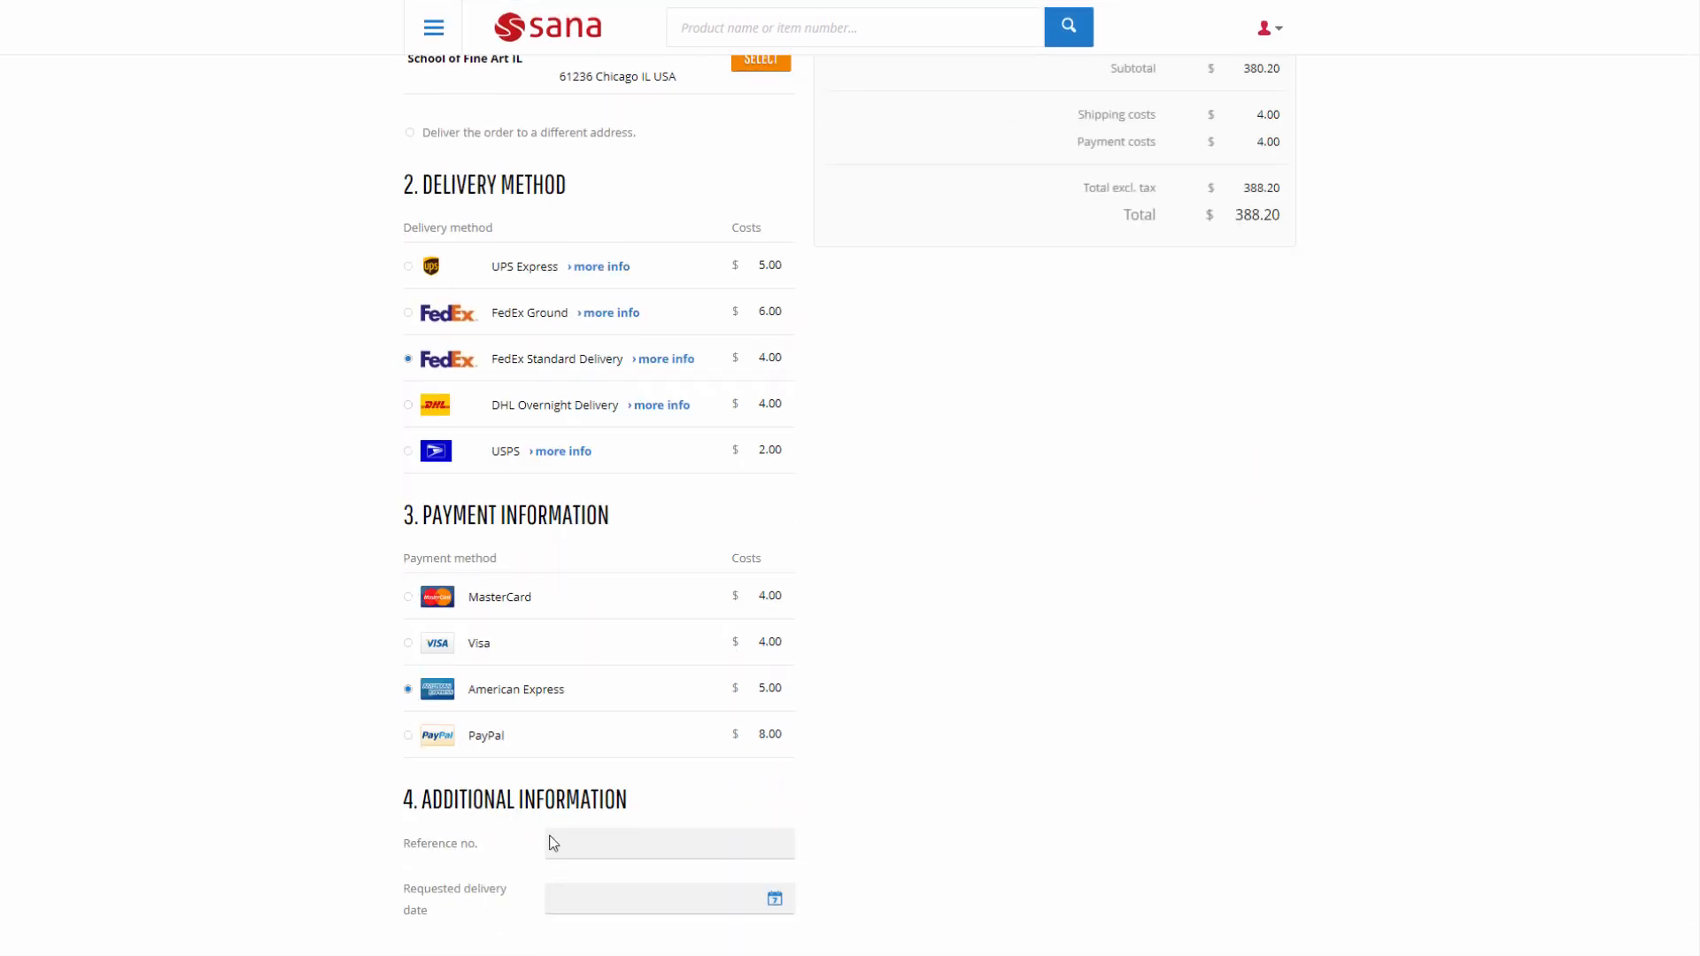
text(438754397)
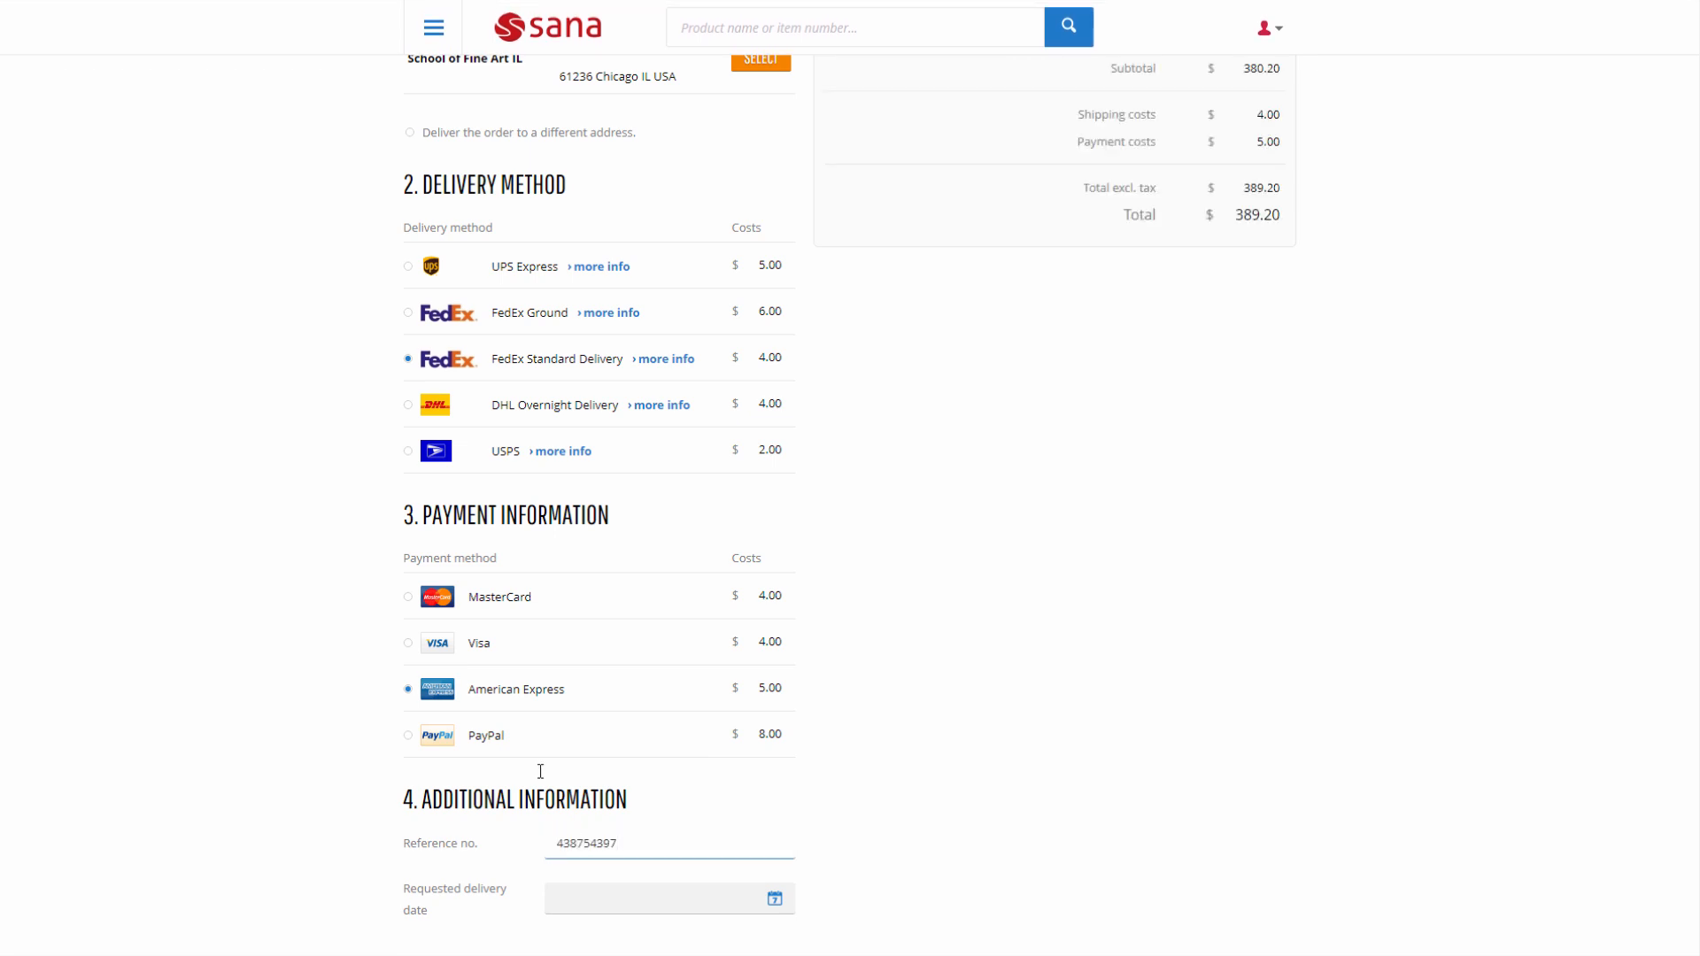
scroll(down, 3)
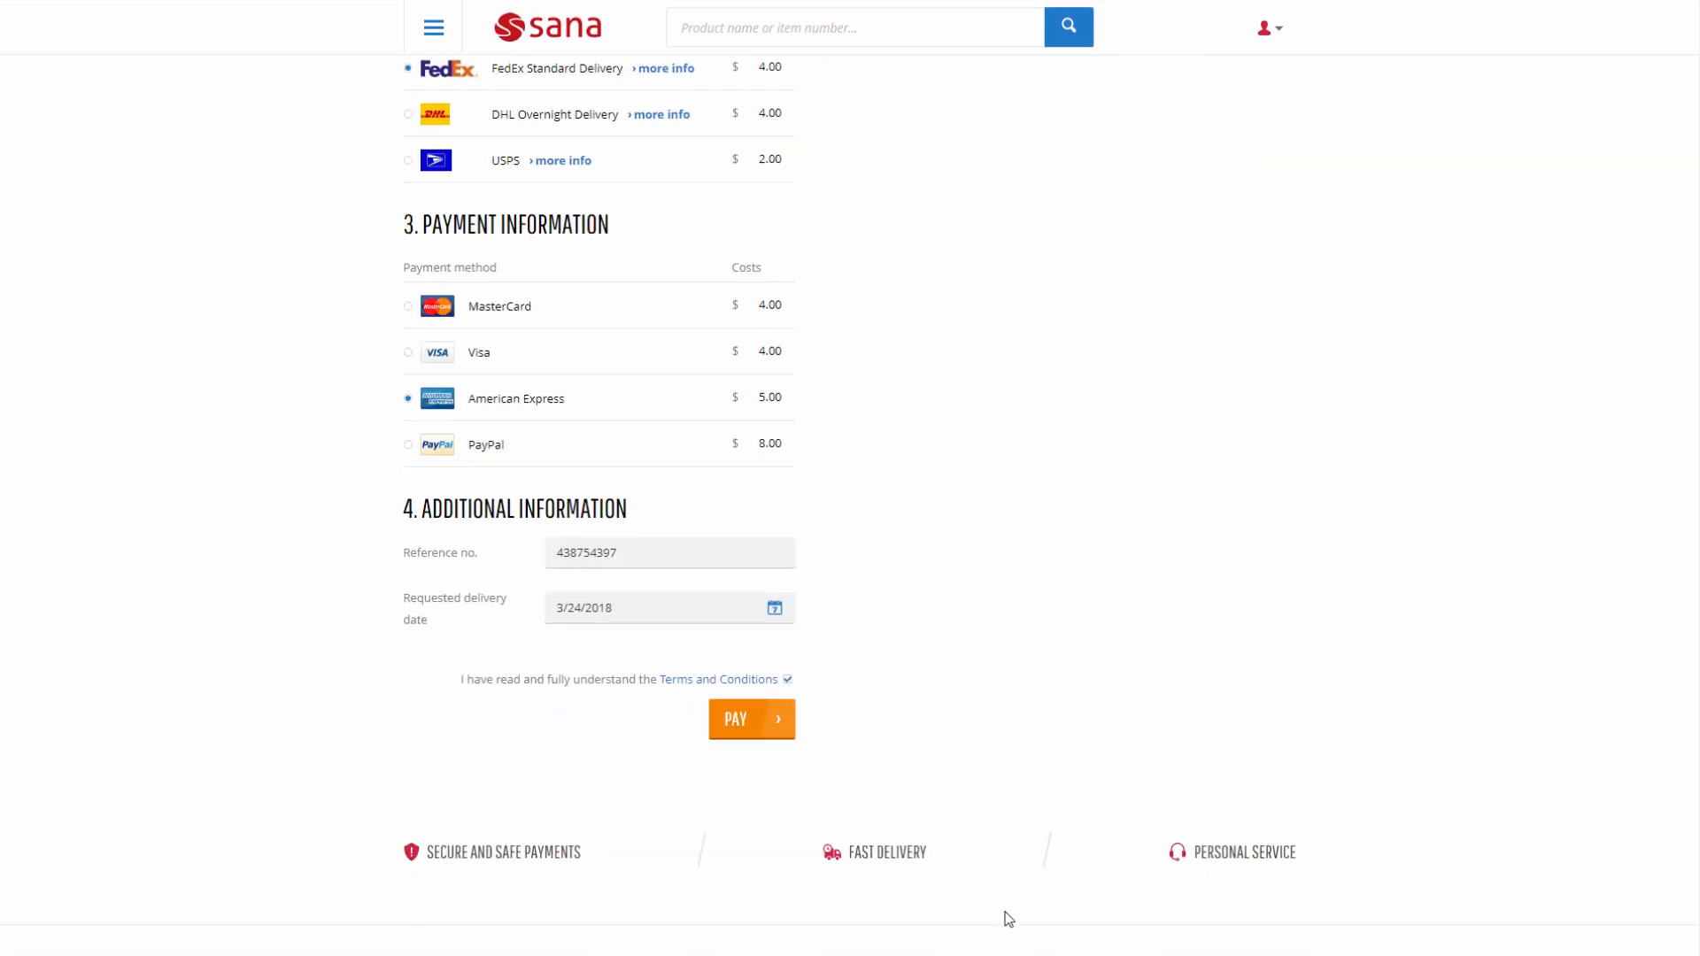
click(752, 719)
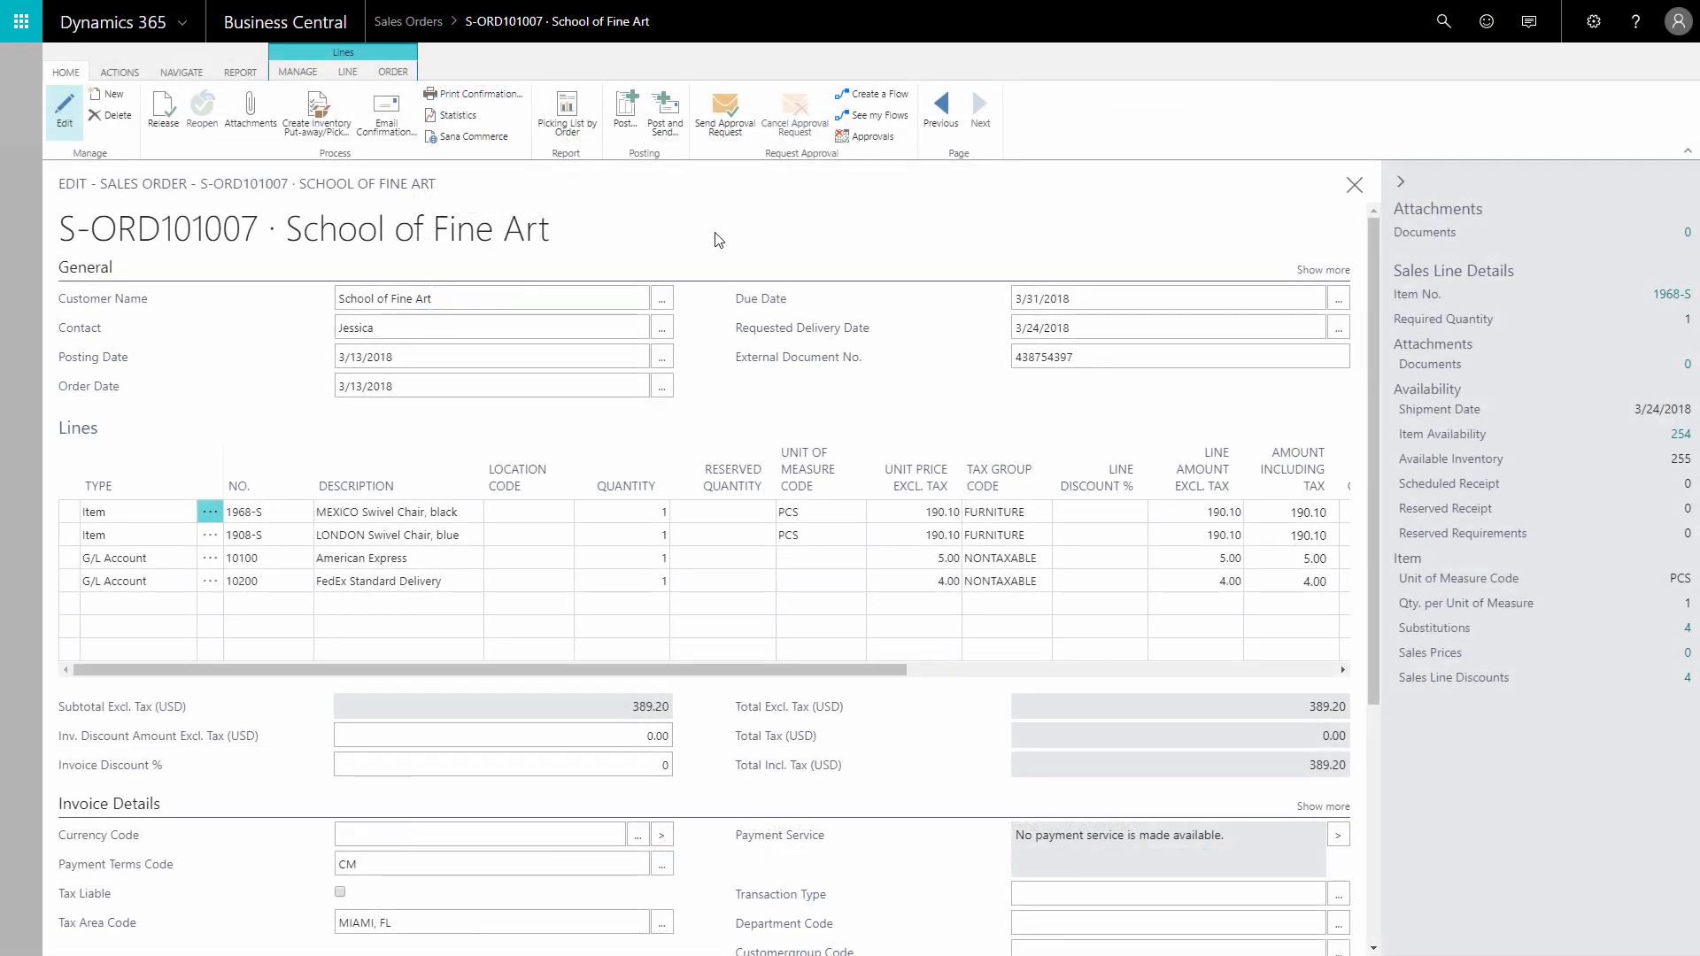
Scroll through sales order S-ORD101007's General and Lines sections
scroll(down, 3)
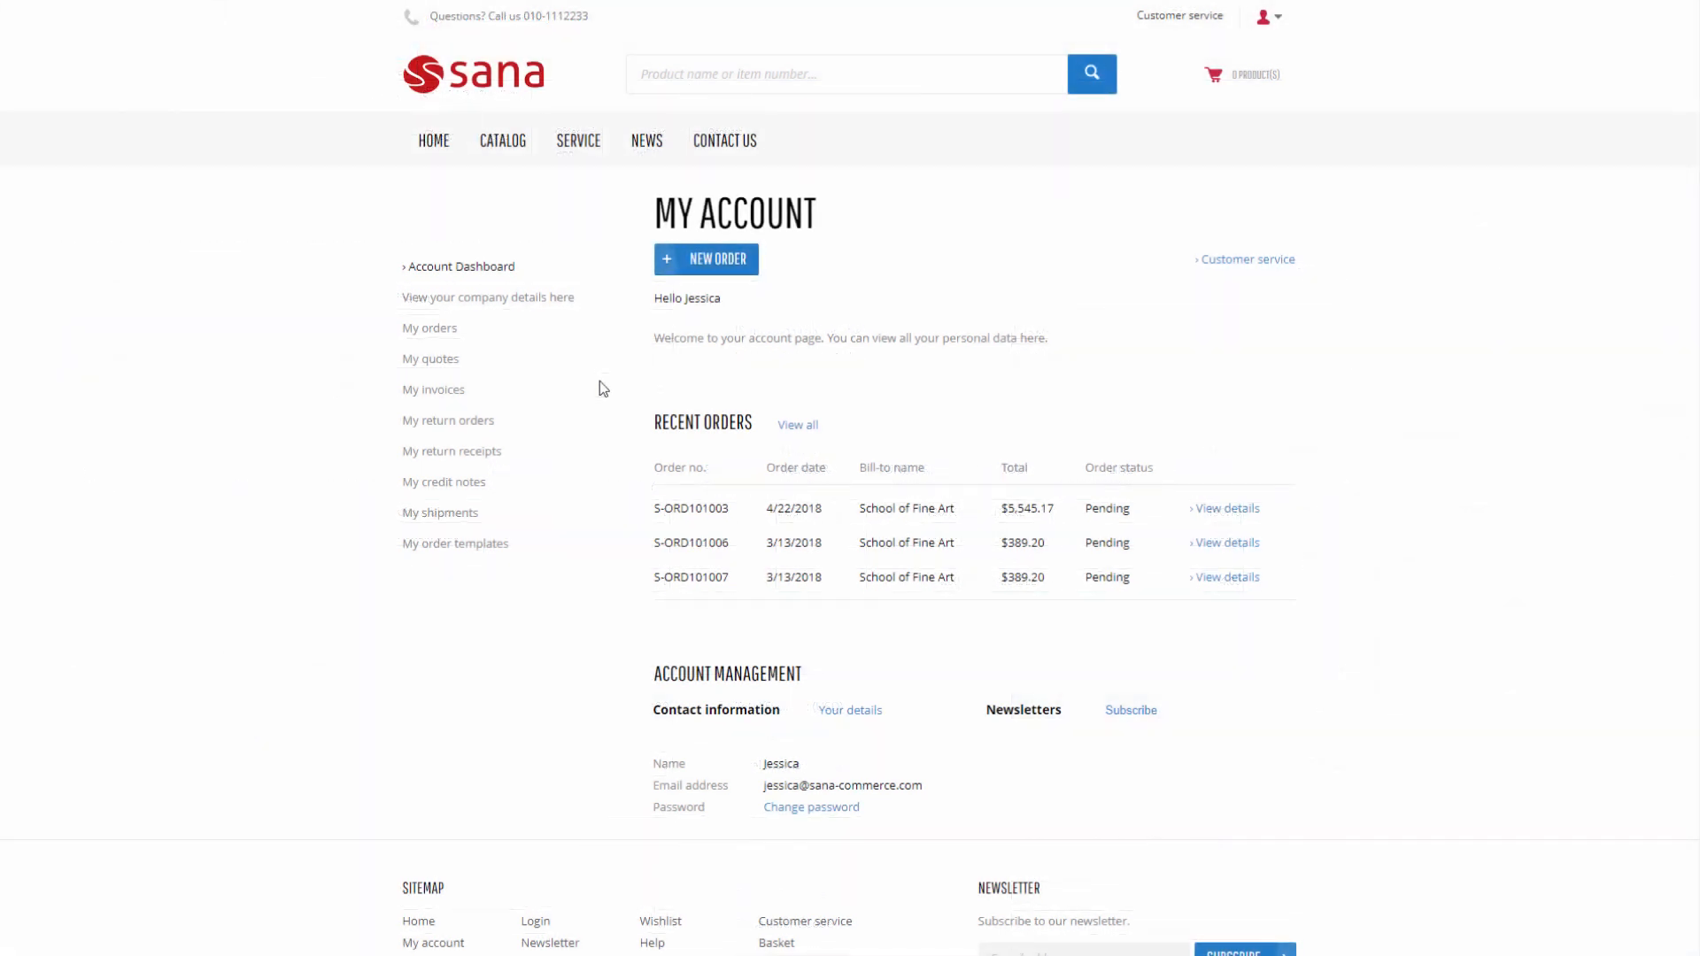
mouse_move(442, 334)
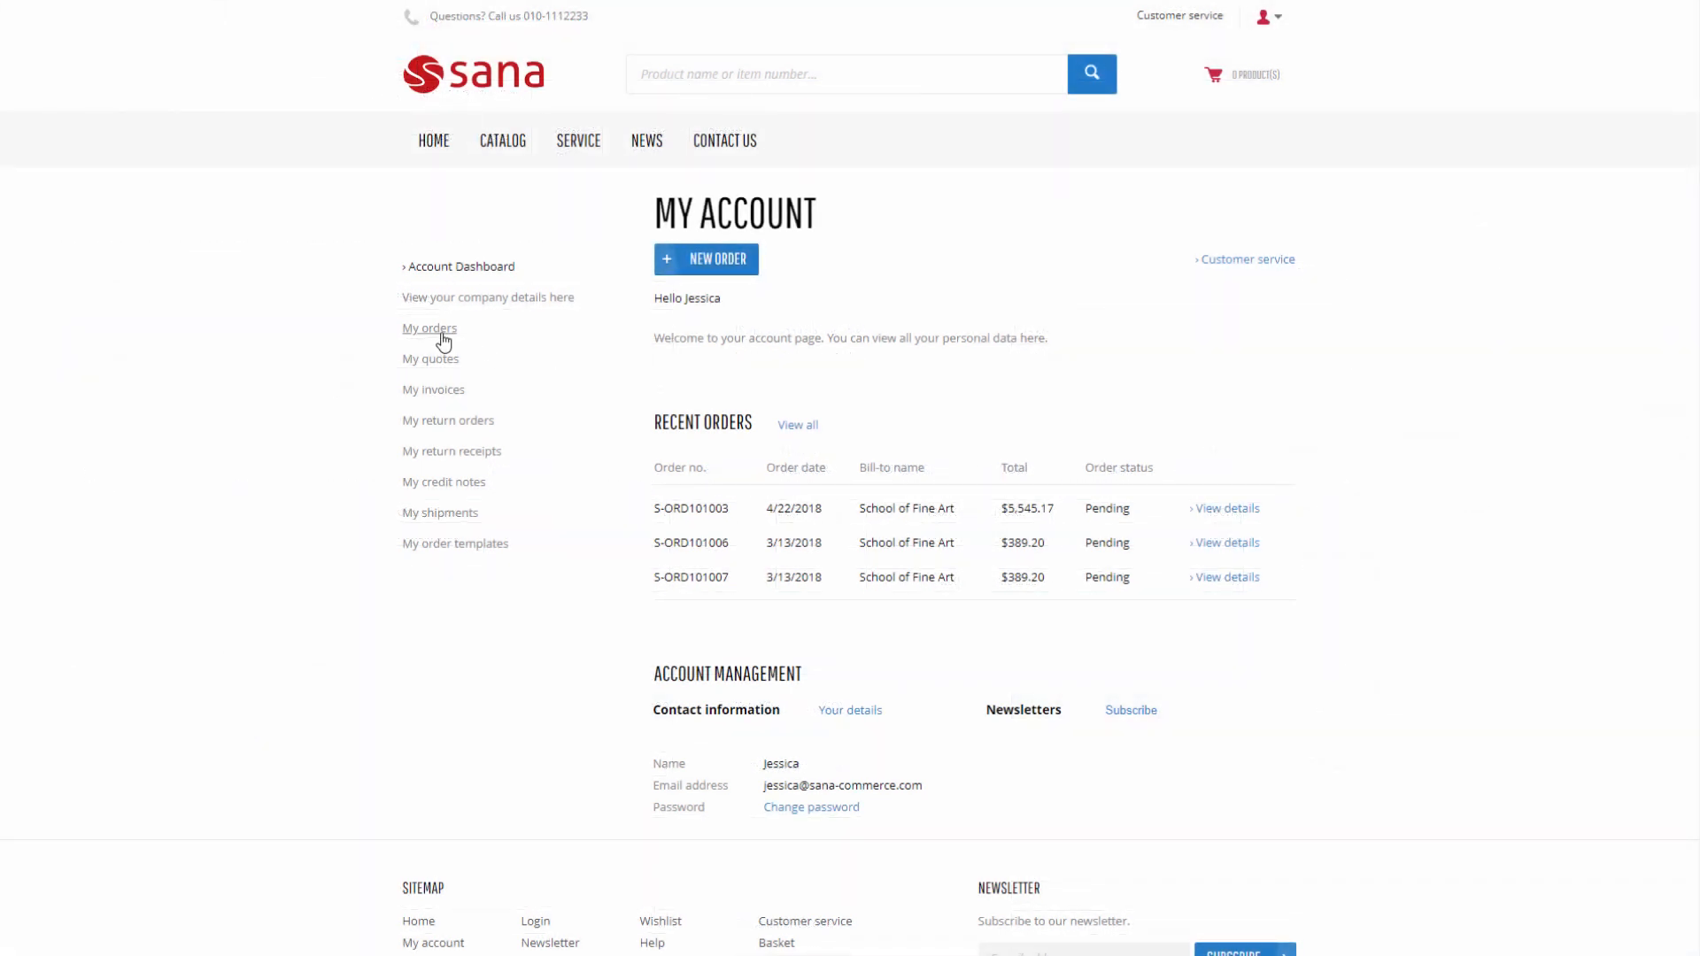
Open My orders and view the details of order S-ORD101007
click(429, 329)
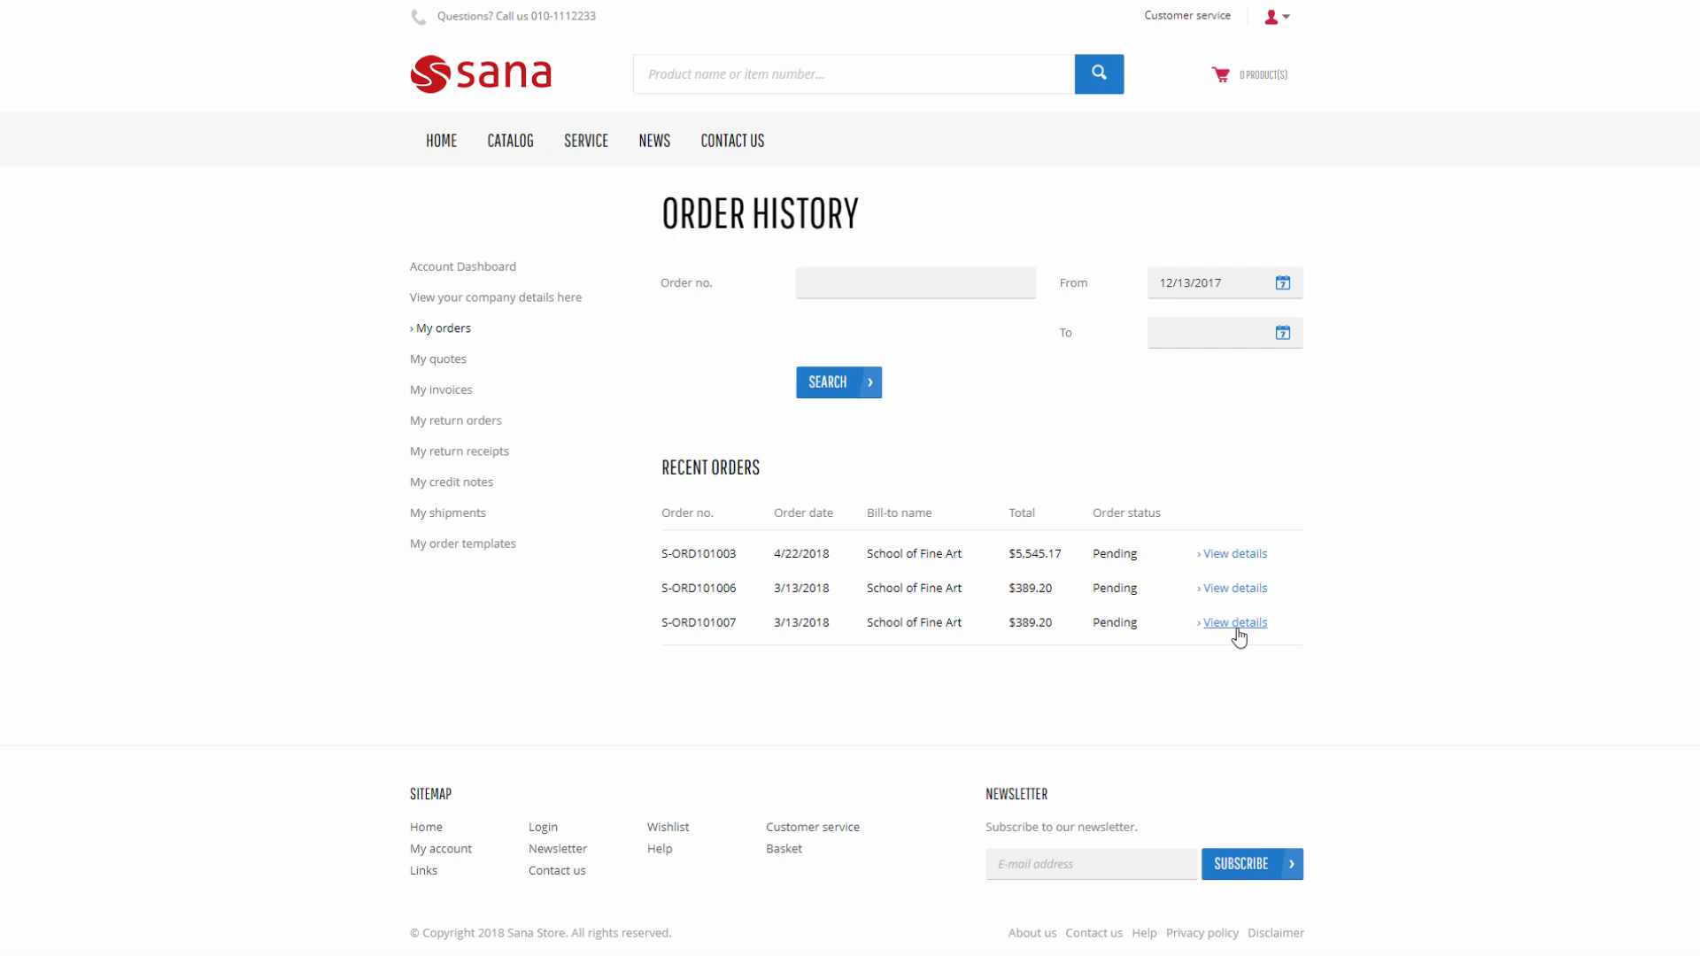
click(1233, 622)
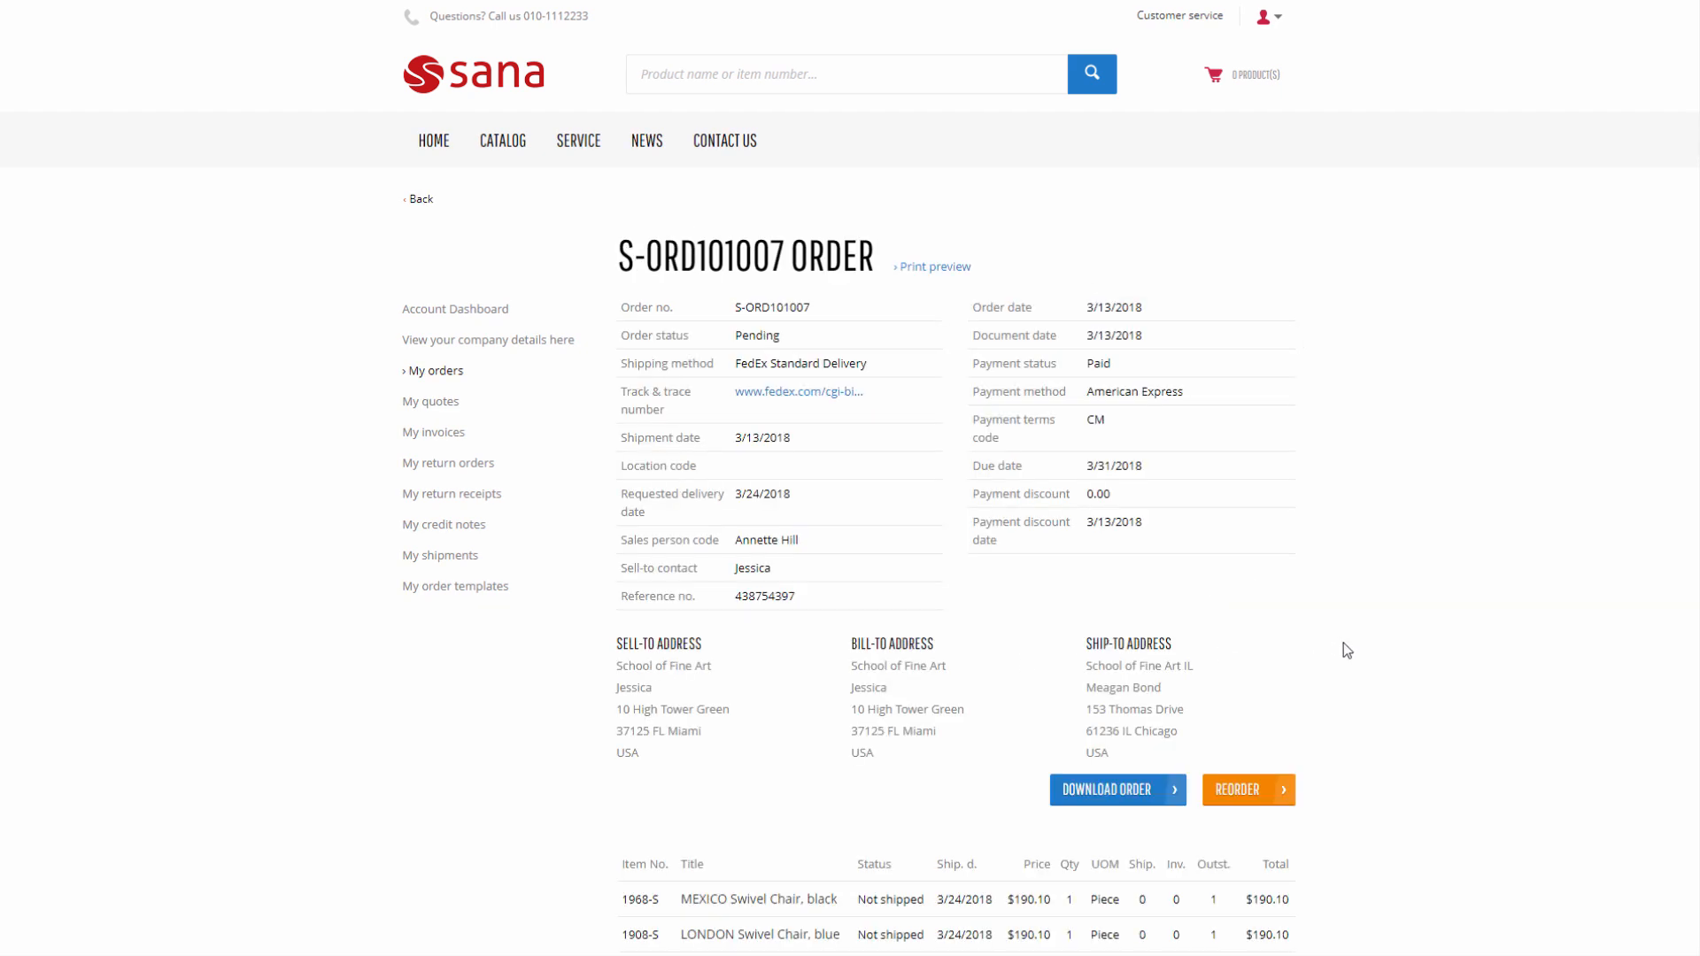
scroll(down, 3)
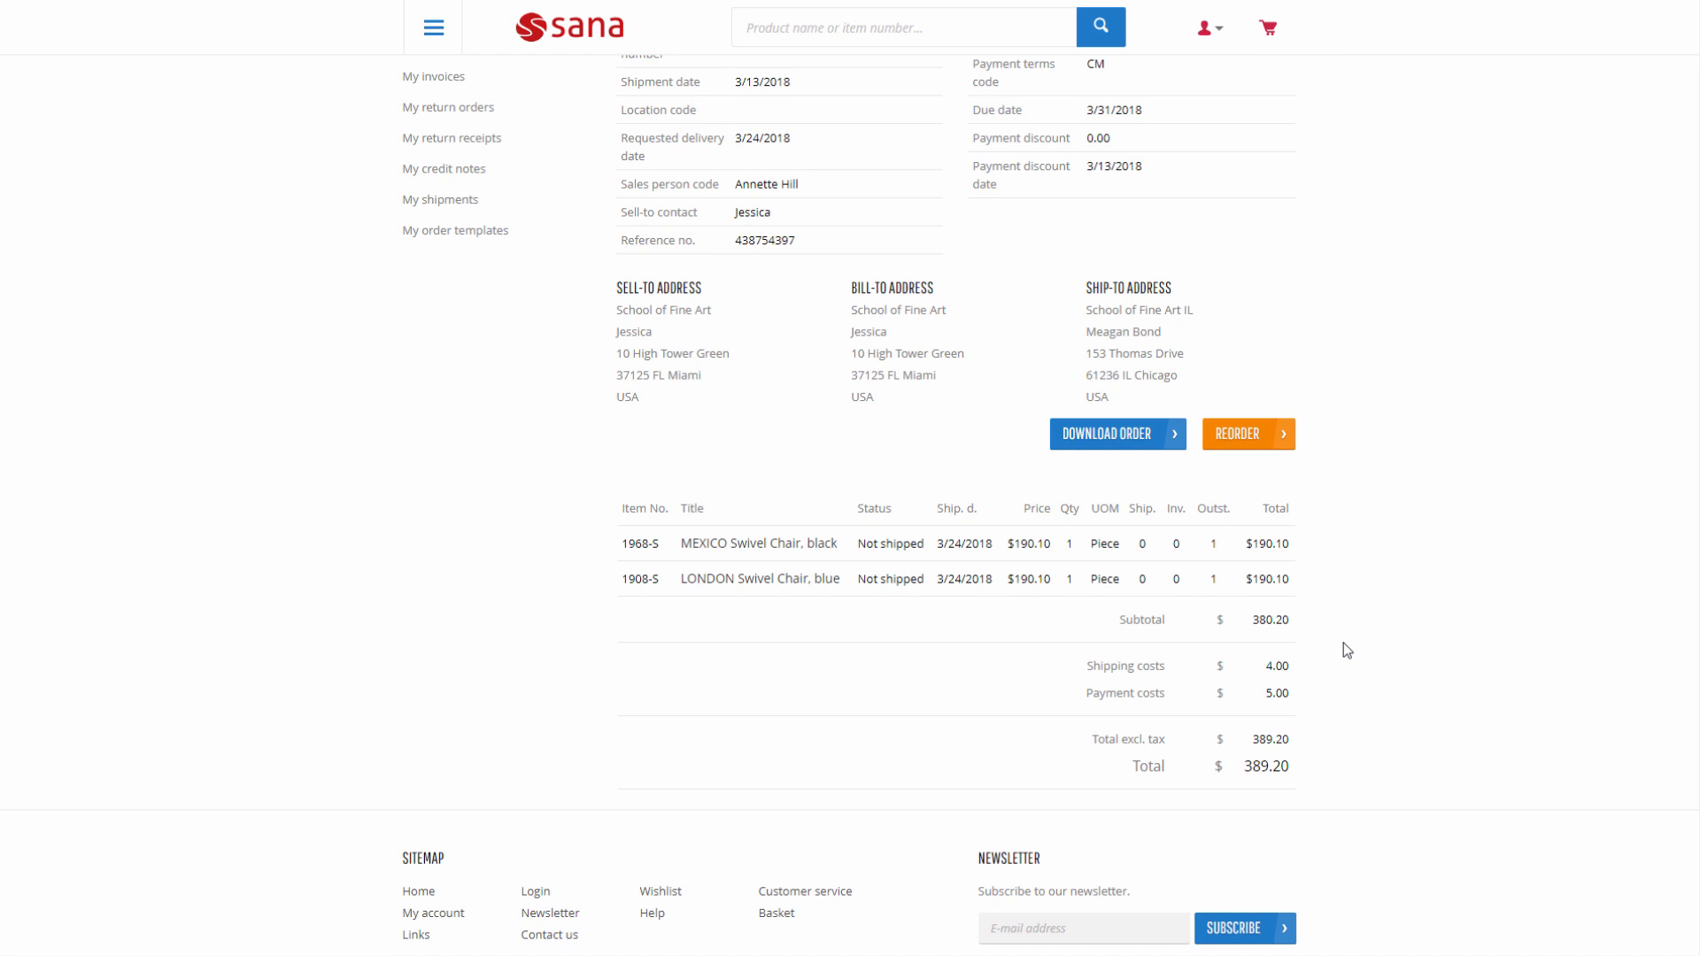